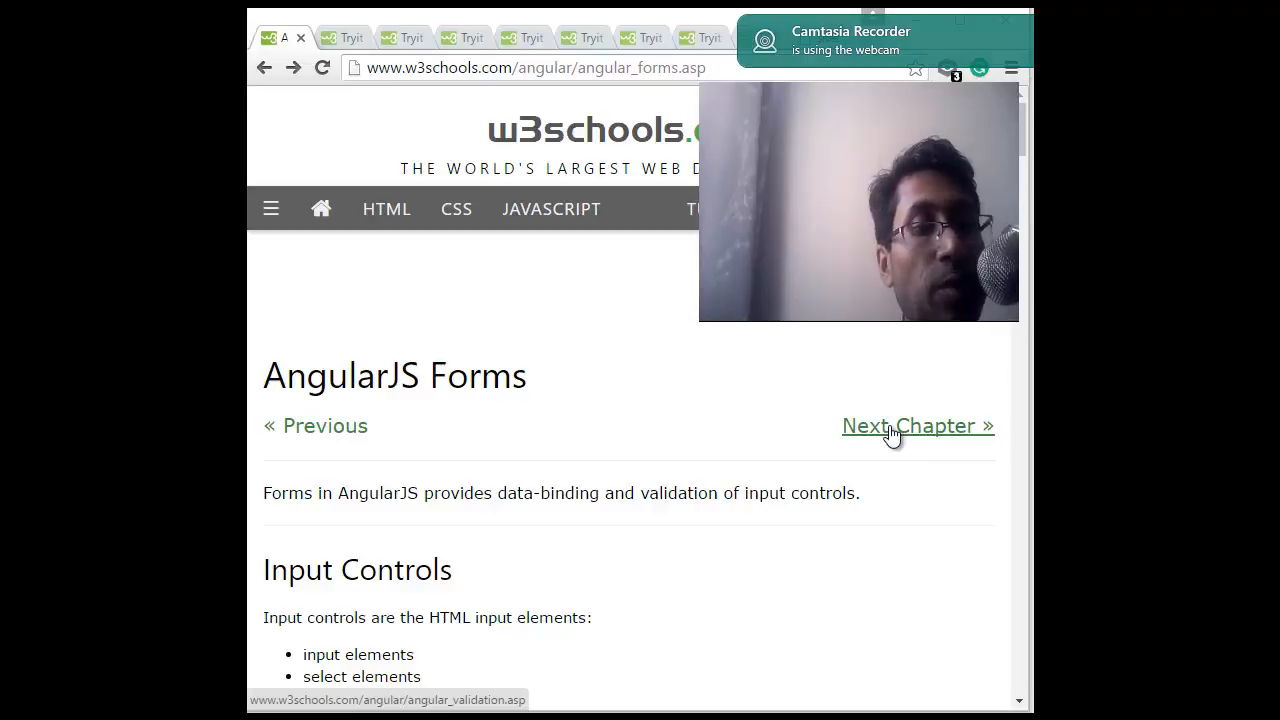
{"action": "mouse_move", "coordinate": [410, 148]}
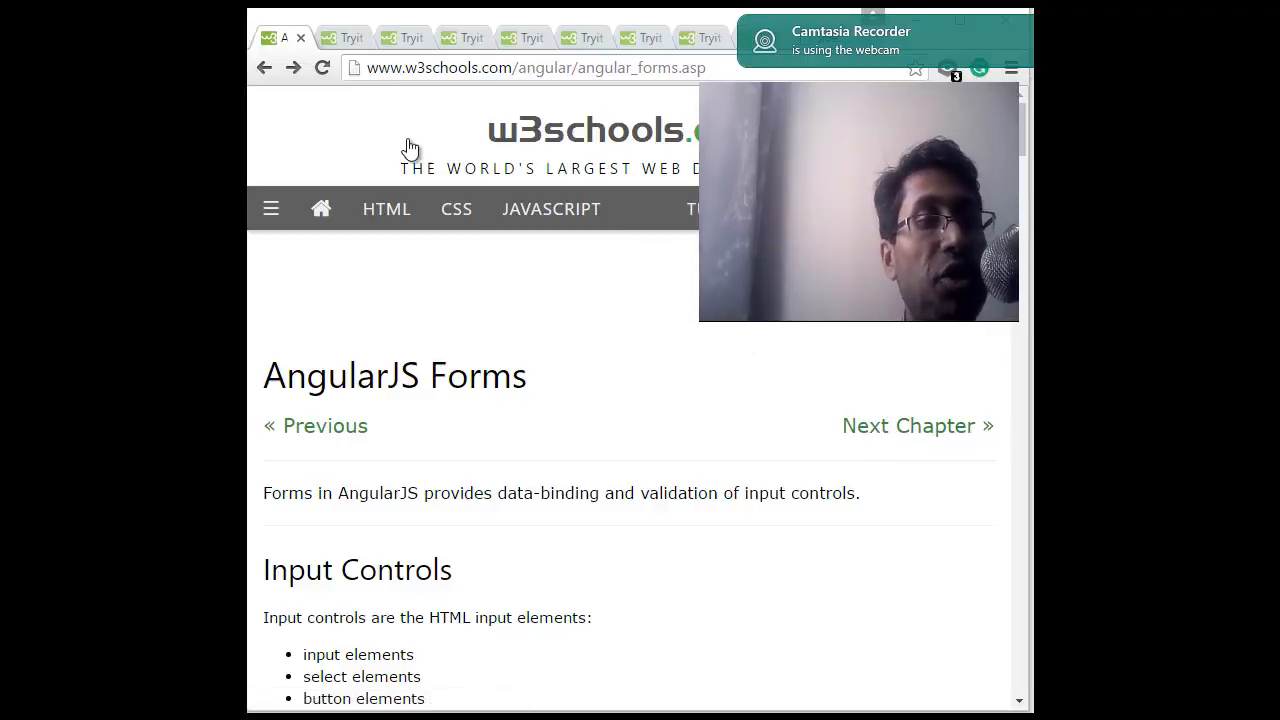
{"action": "mouse_move", "coordinate": [484, 258]}
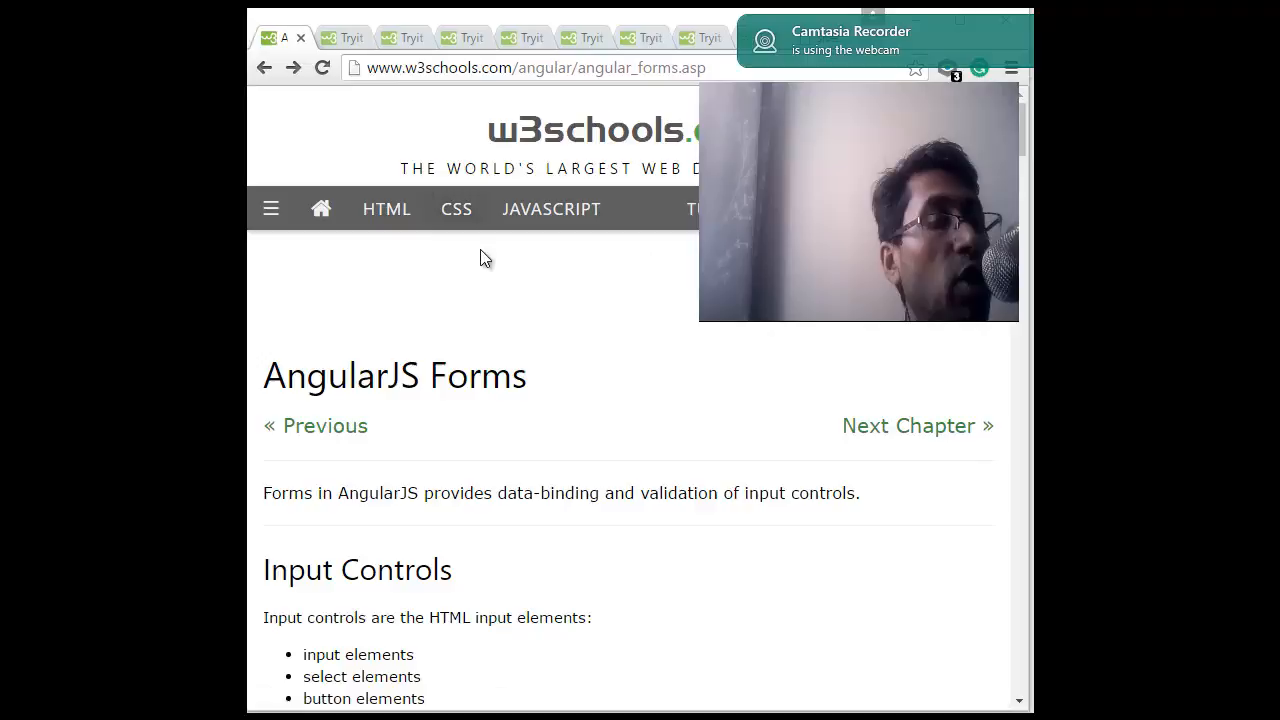
{"action": "mouse_move", "coordinate": [518, 328]}
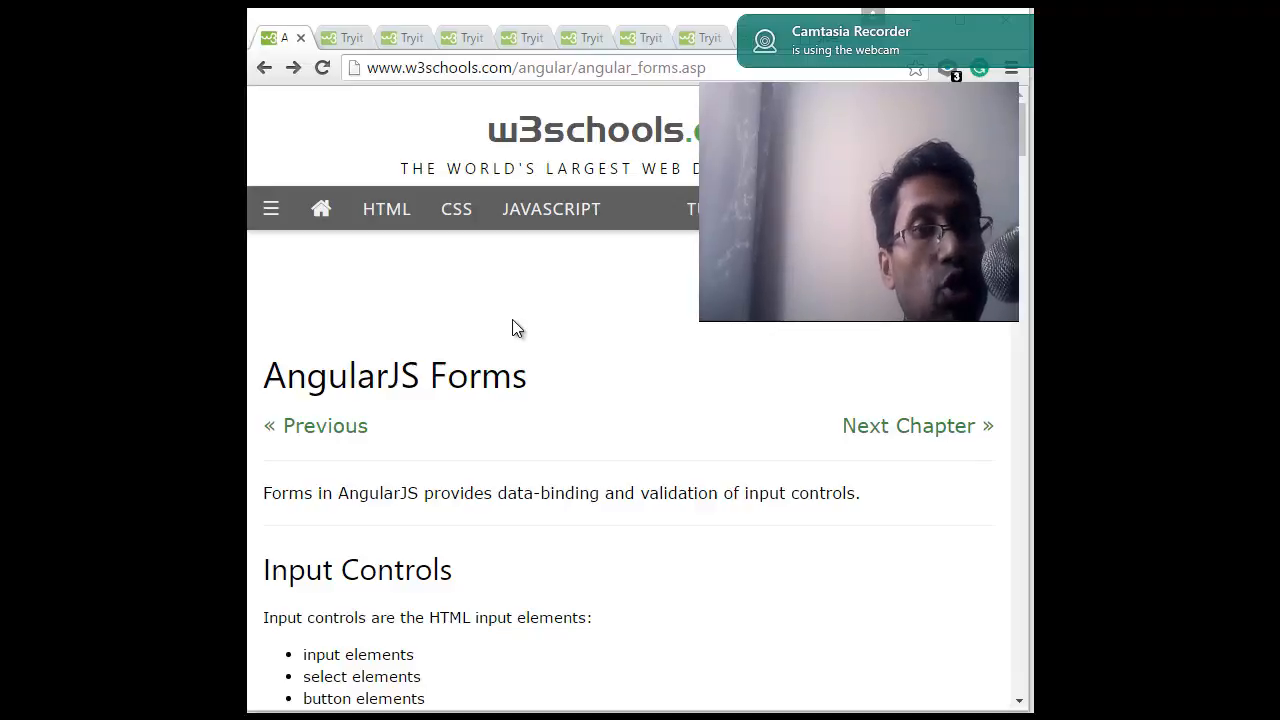
{"action": "mouse_move", "coordinate": [572, 296]}
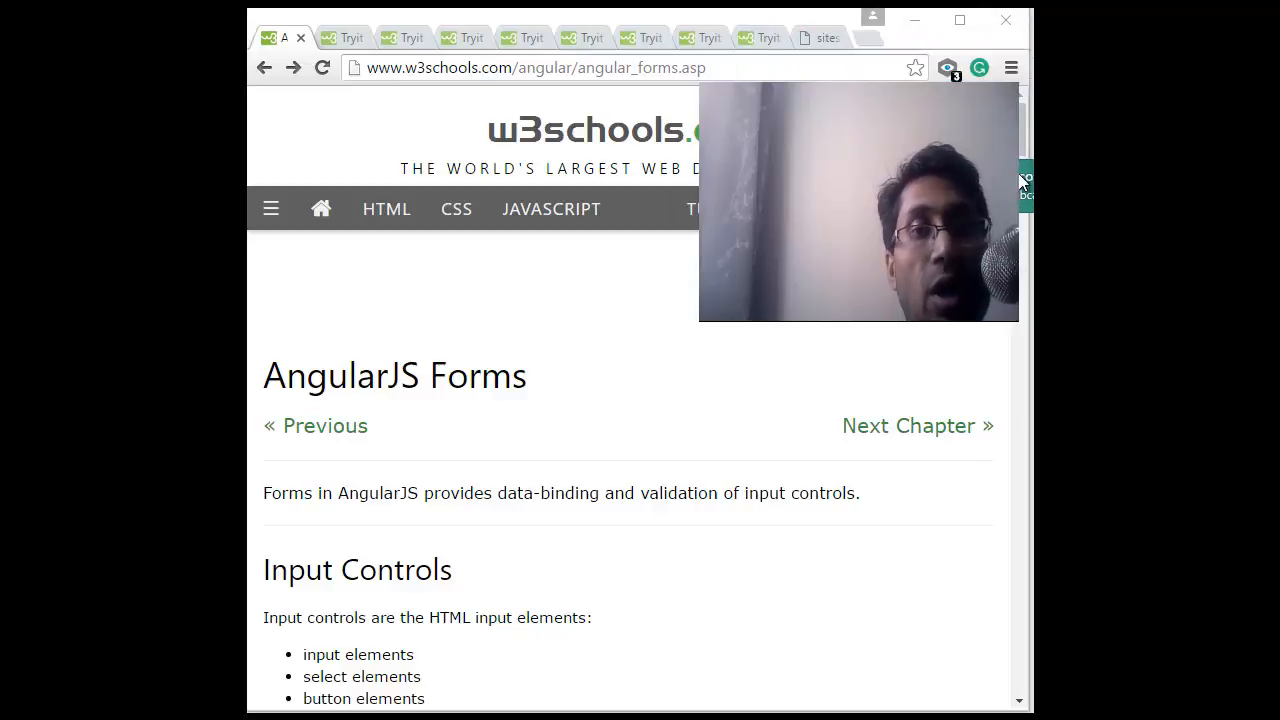
Switch to the sitestree.com tab and scroll through the SitesTree author page.
{"action": "left_click", "coordinate": [820, 36]}
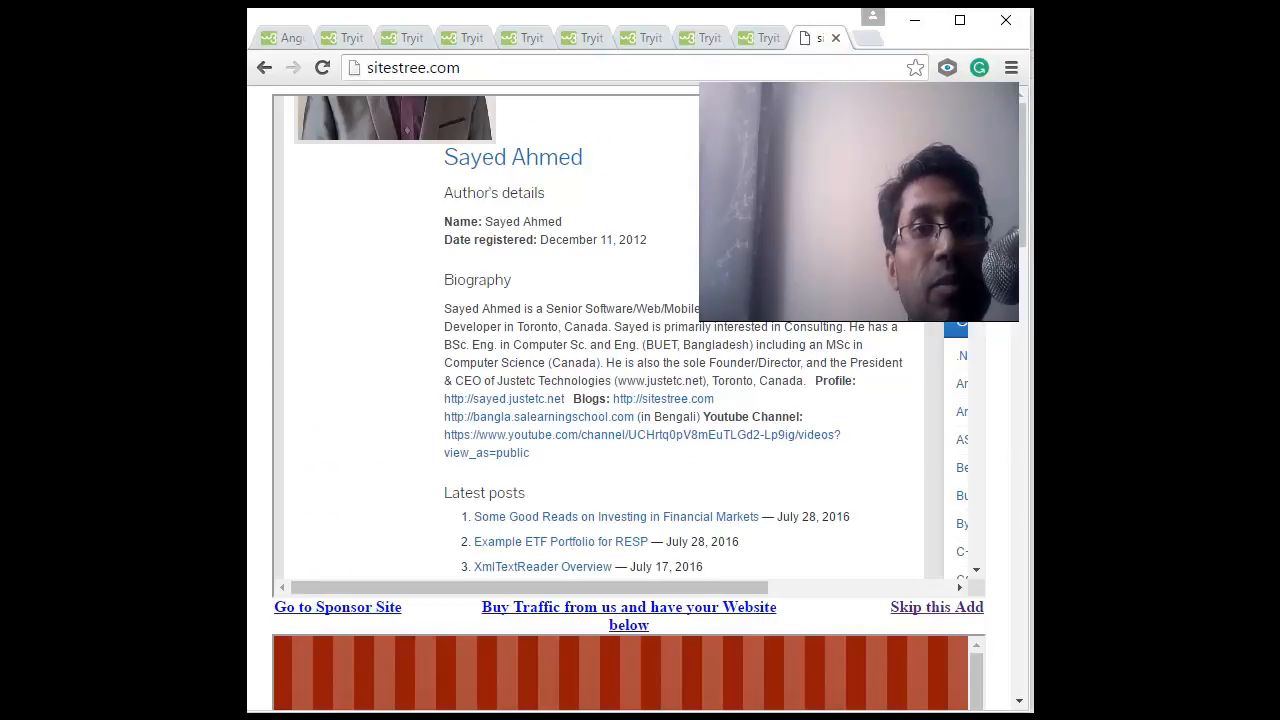
{"action": "scroll", "scroll_direction": "up", "scroll_amount": 3}
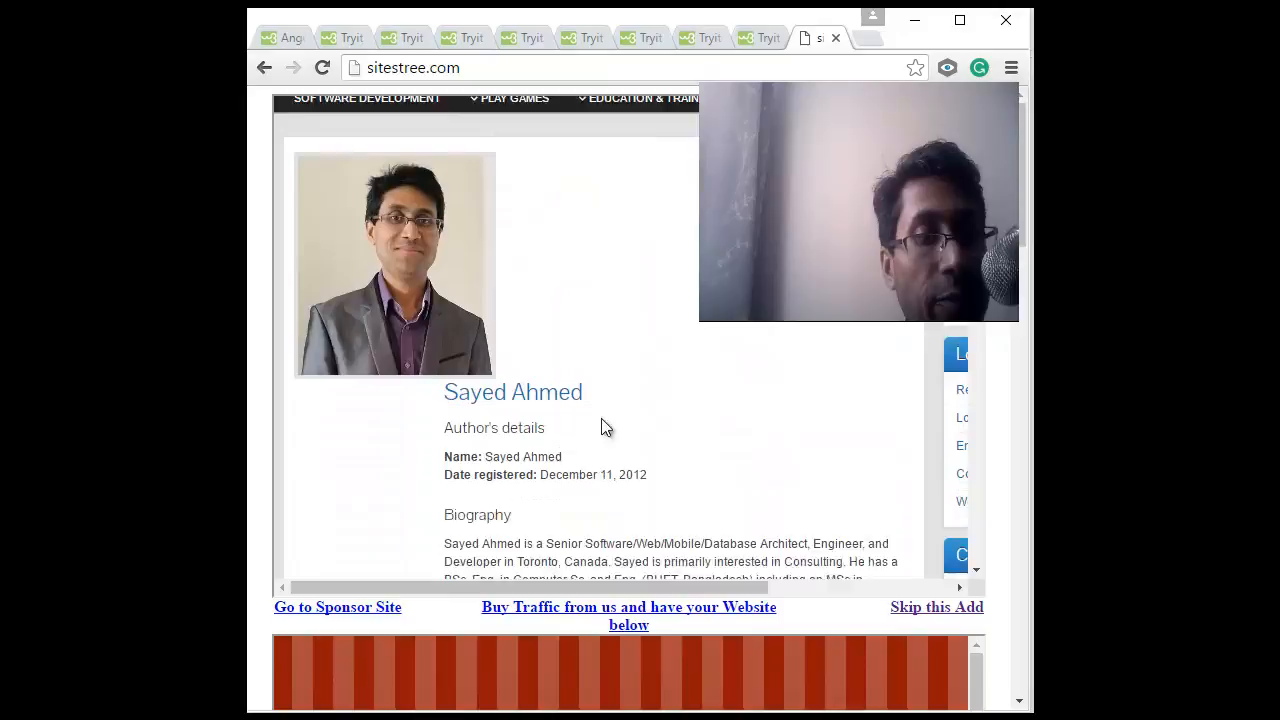
{"action": "scroll", "scroll_direction": "down", "scroll_amount": 3}
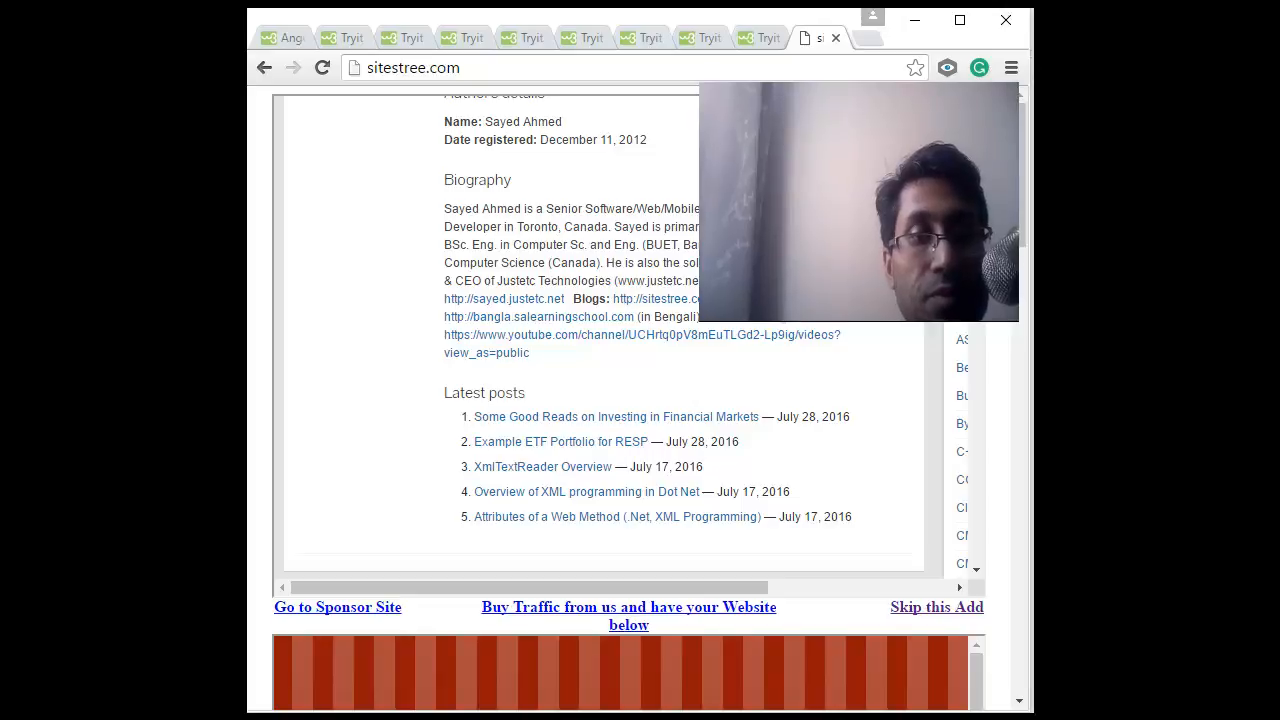
{"action": "mouse_move", "coordinate": [528, 352]}
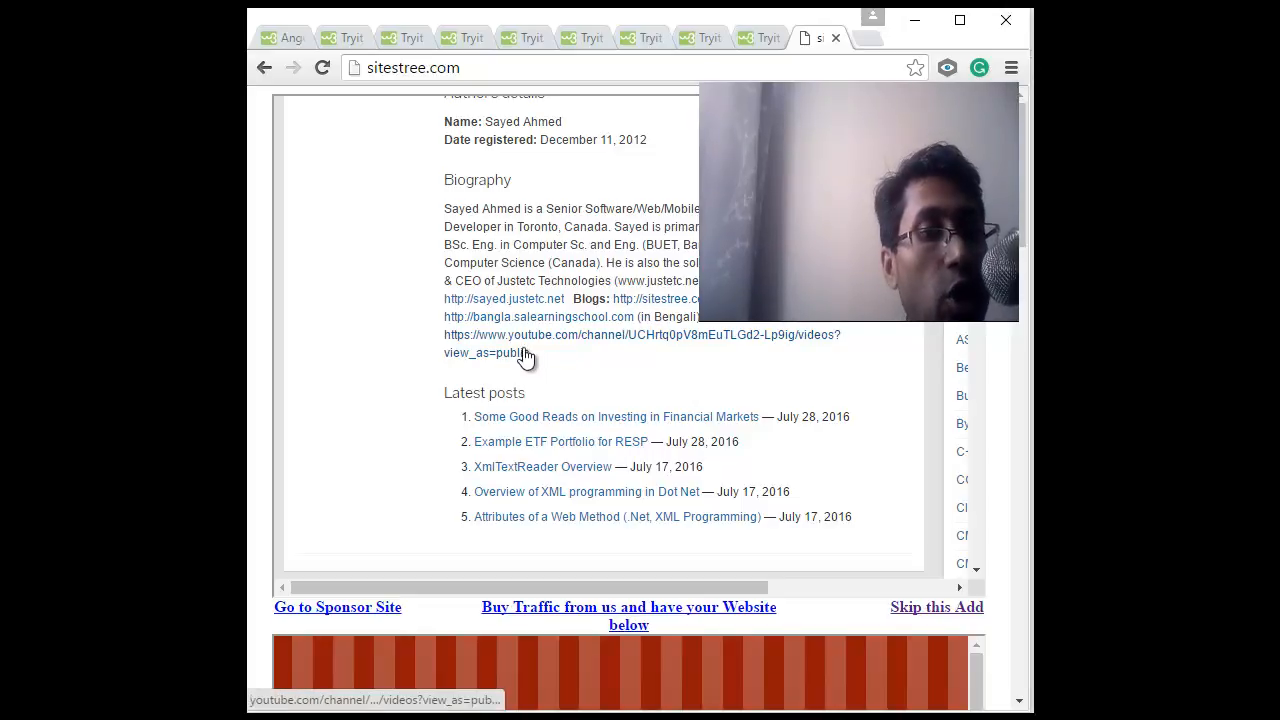
{"action": "scroll", "scroll_direction": "up", "scroll_amount": 3}
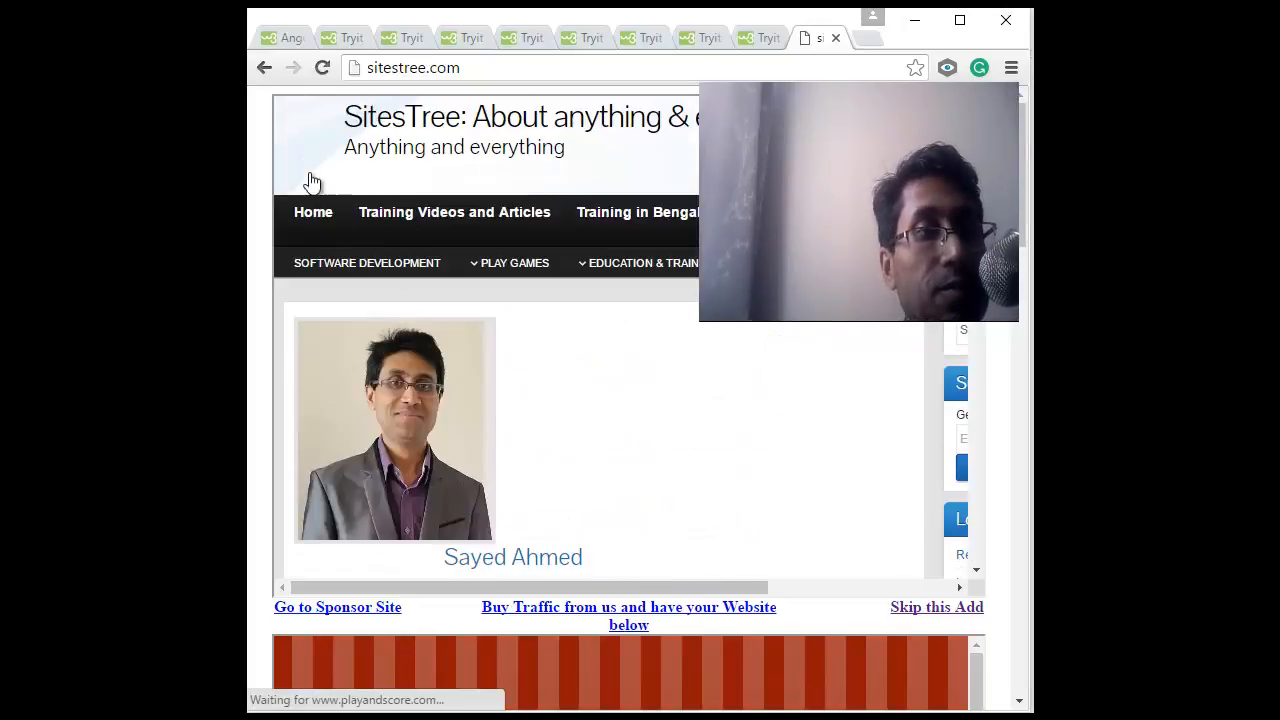
{"action": "mouse_move", "coordinate": [290, 40]}
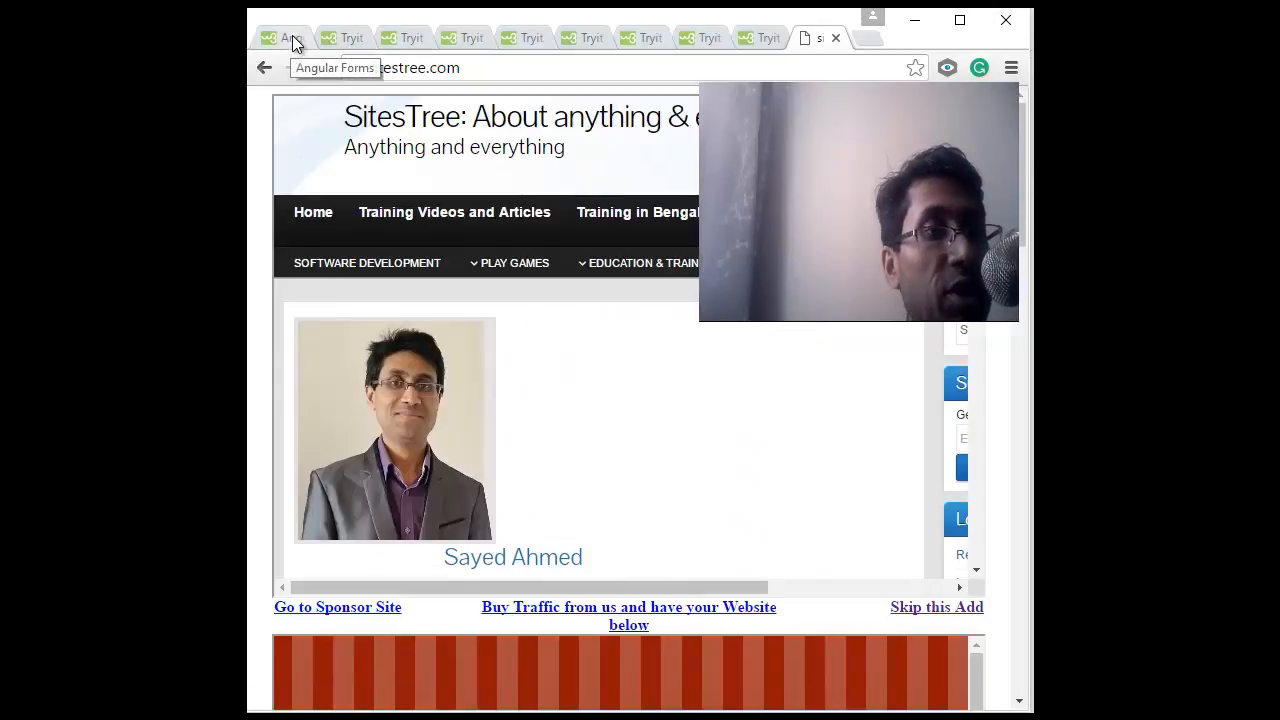
{"action": "left_click", "coordinate": [284, 36]}
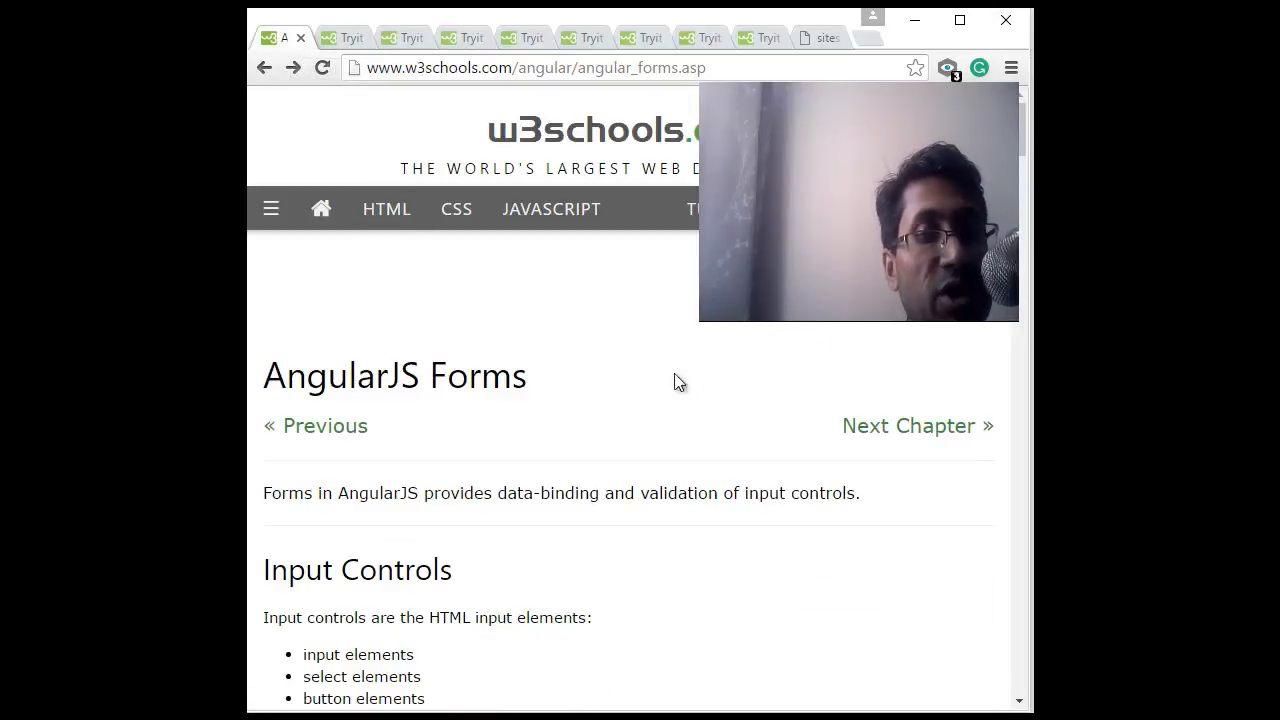
{"action": "mouse_move", "coordinate": [552, 374]}
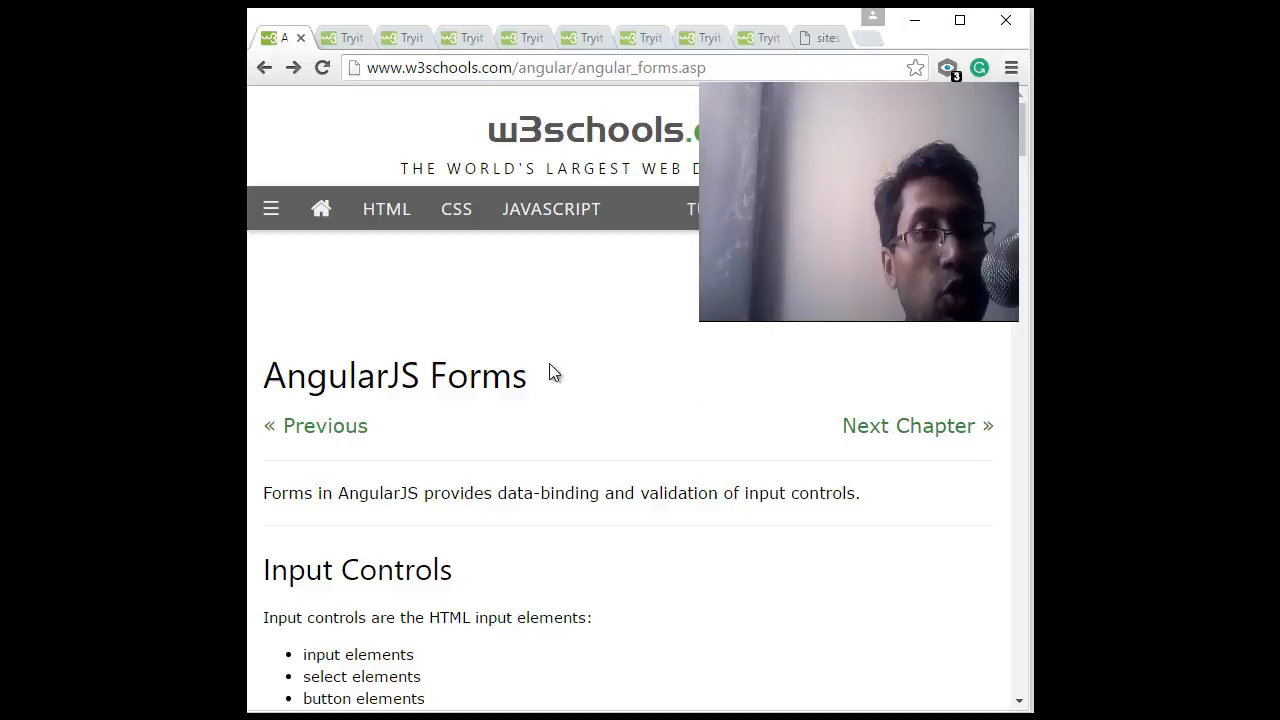
{"action": "scroll", "scroll_direction": "down", "scroll_amount": 3}
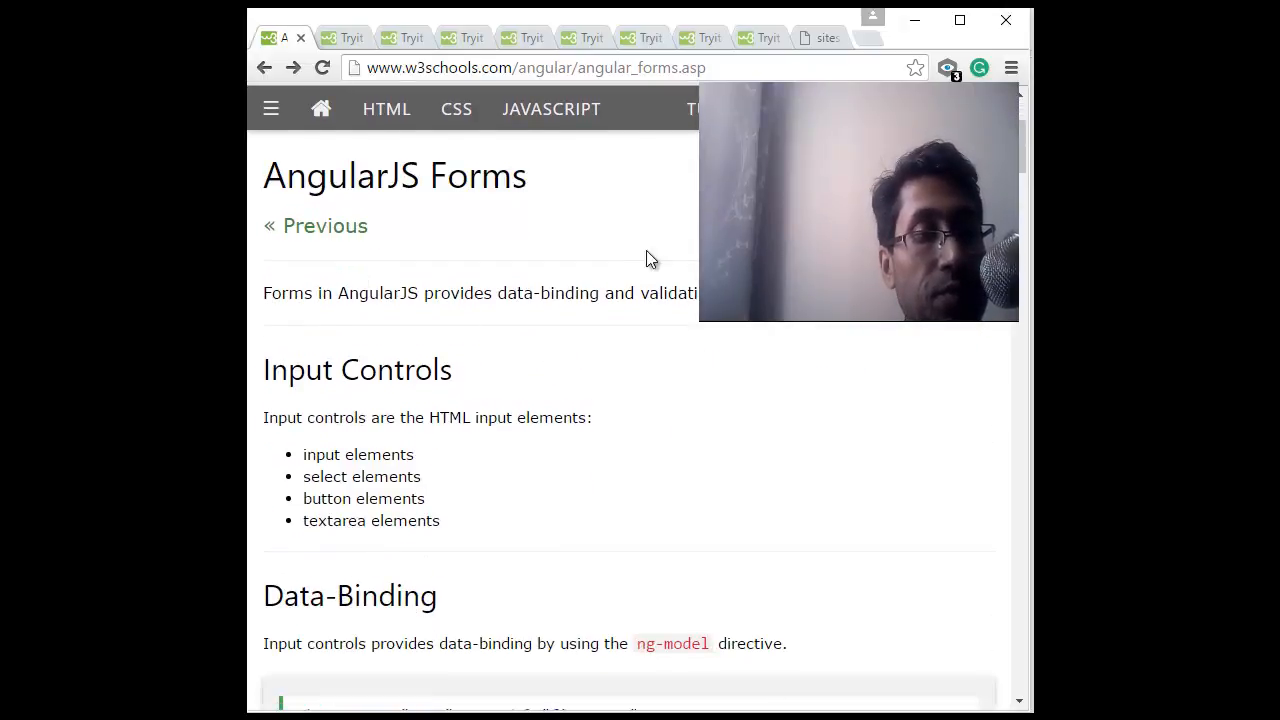
{"action": "double_click", "coordinate": [476, 174]}
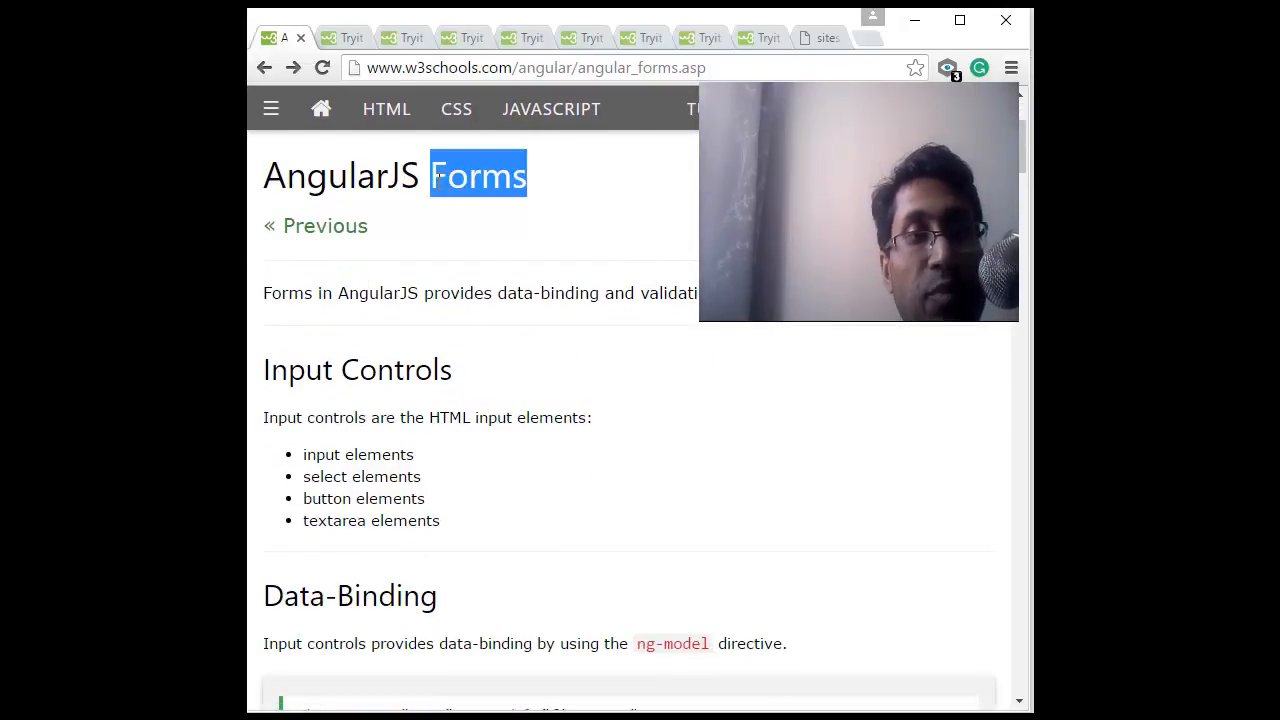
{"action": "mouse_move", "coordinate": [616, 206]}
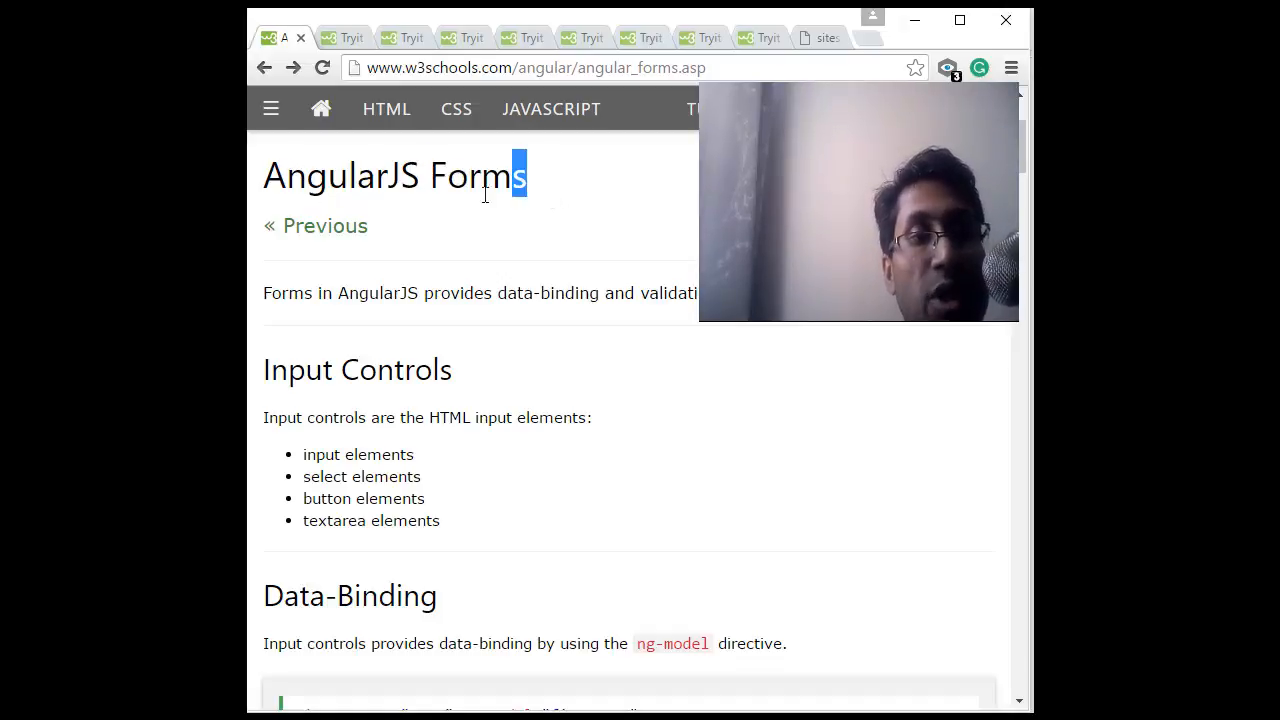
{"action": "triple_click", "coordinate": [396, 176]}
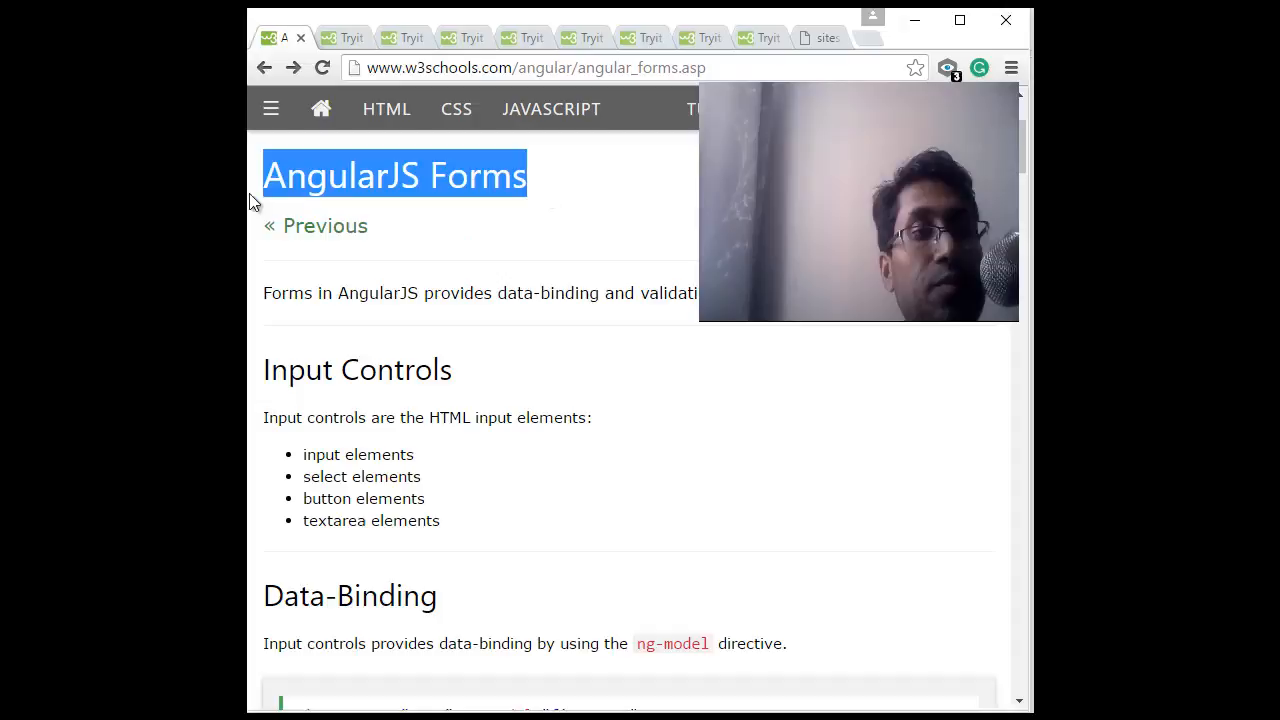
{"action": "mouse_move", "coordinate": [538, 204]}
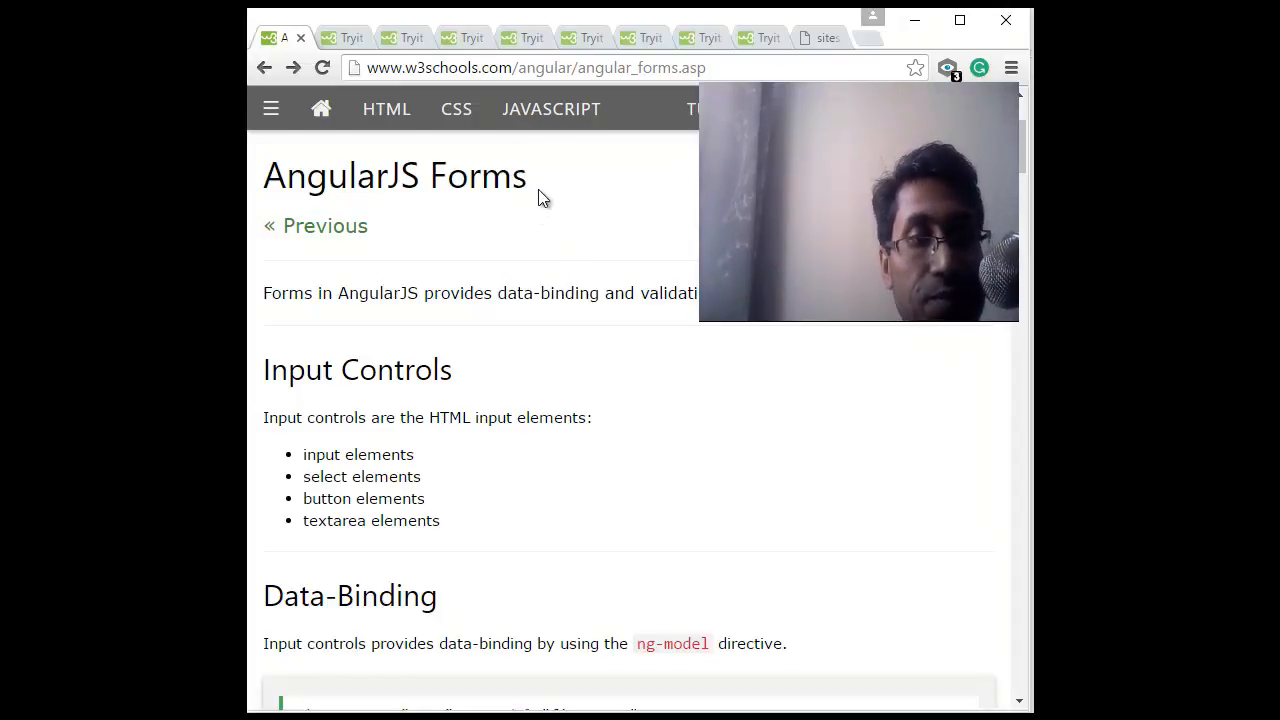
{"action": "scroll", "scroll_direction": "down", "scroll_amount": 3}
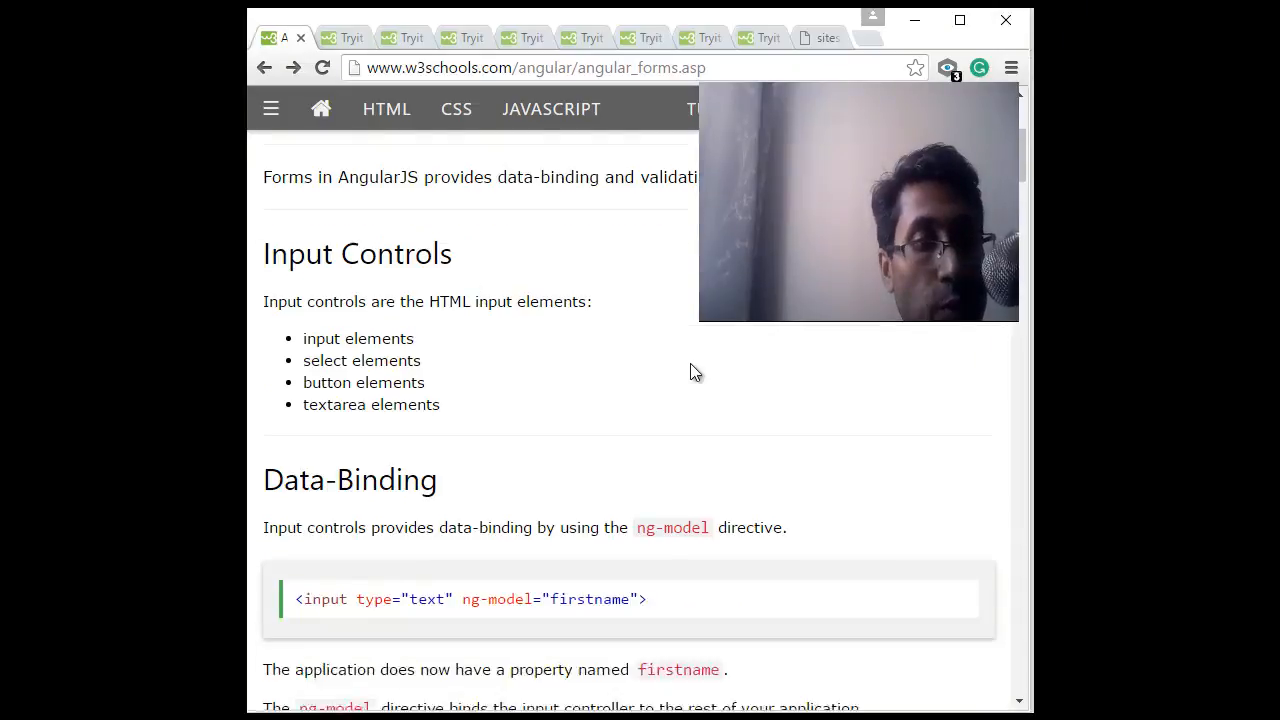
{"action": "scroll", "scroll_direction": "down", "scroll_amount": 3}
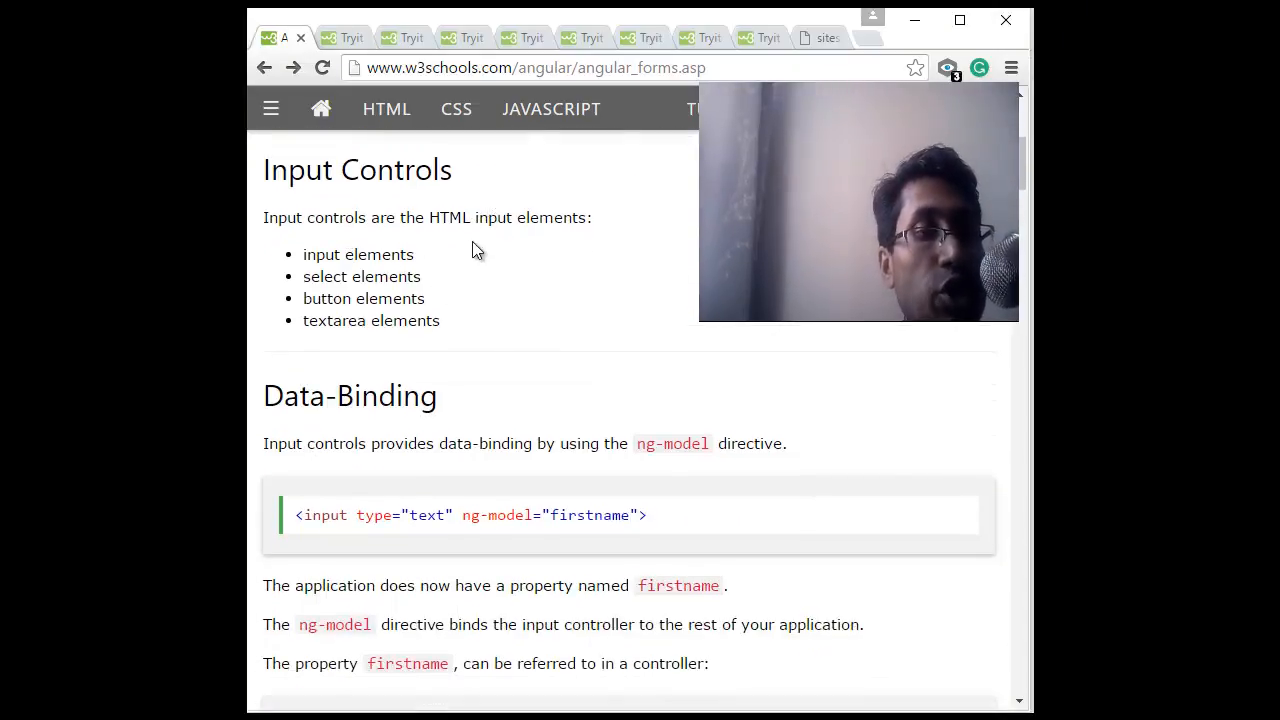
{"action": "mouse_move", "coordinate": [484, 336]}
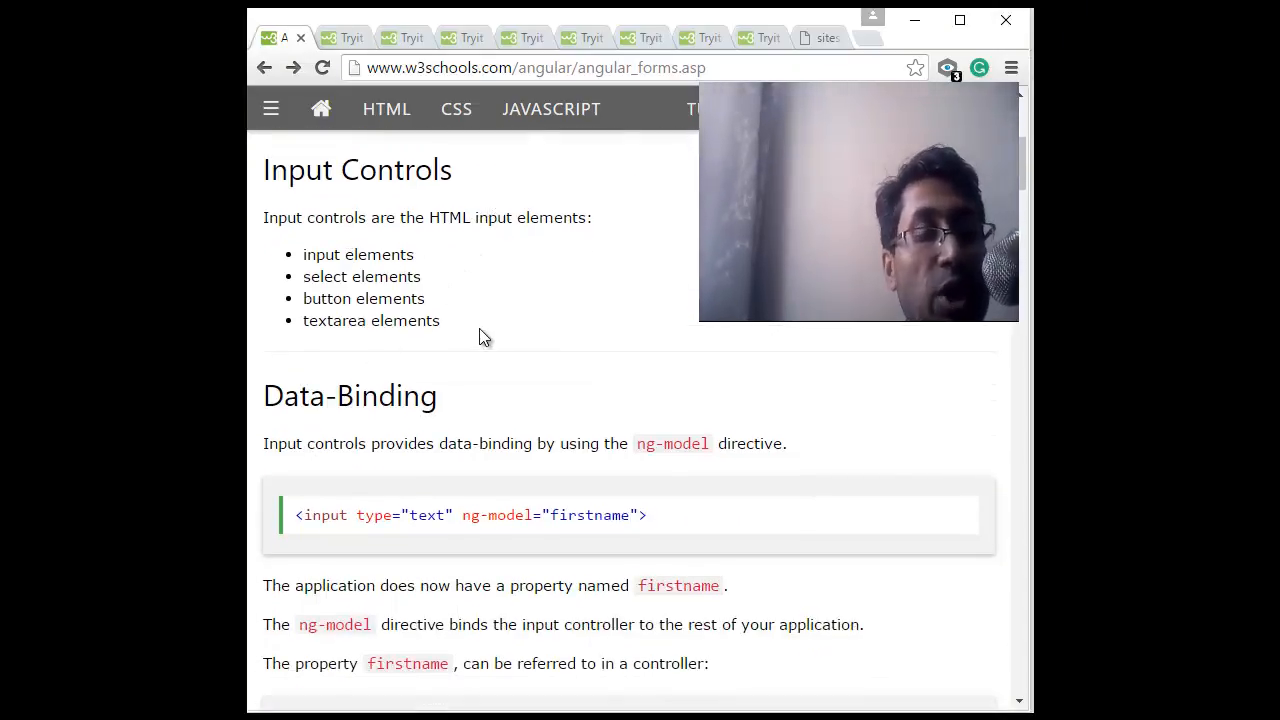
{"action": "scroll", "scroll_direction": "down", "scroll_amount": 3}
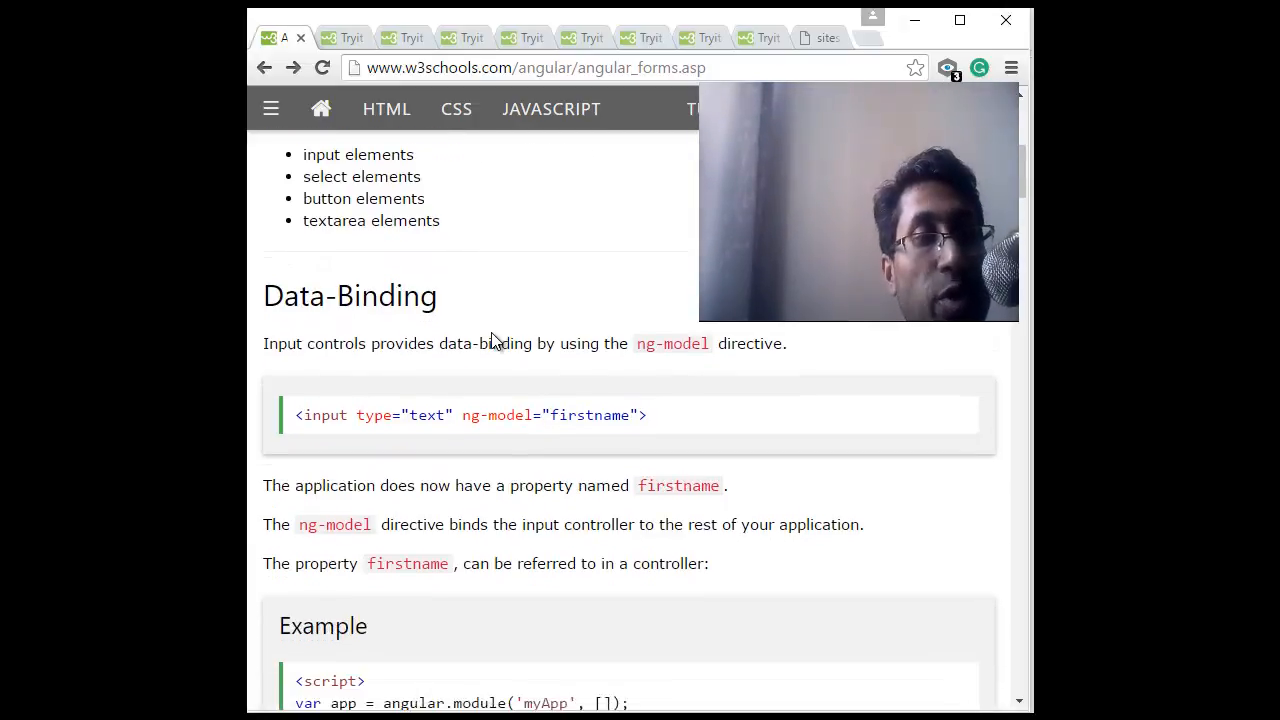
{"action": "scroll", "scroll_direction": "up", "scroll_amount": 3}
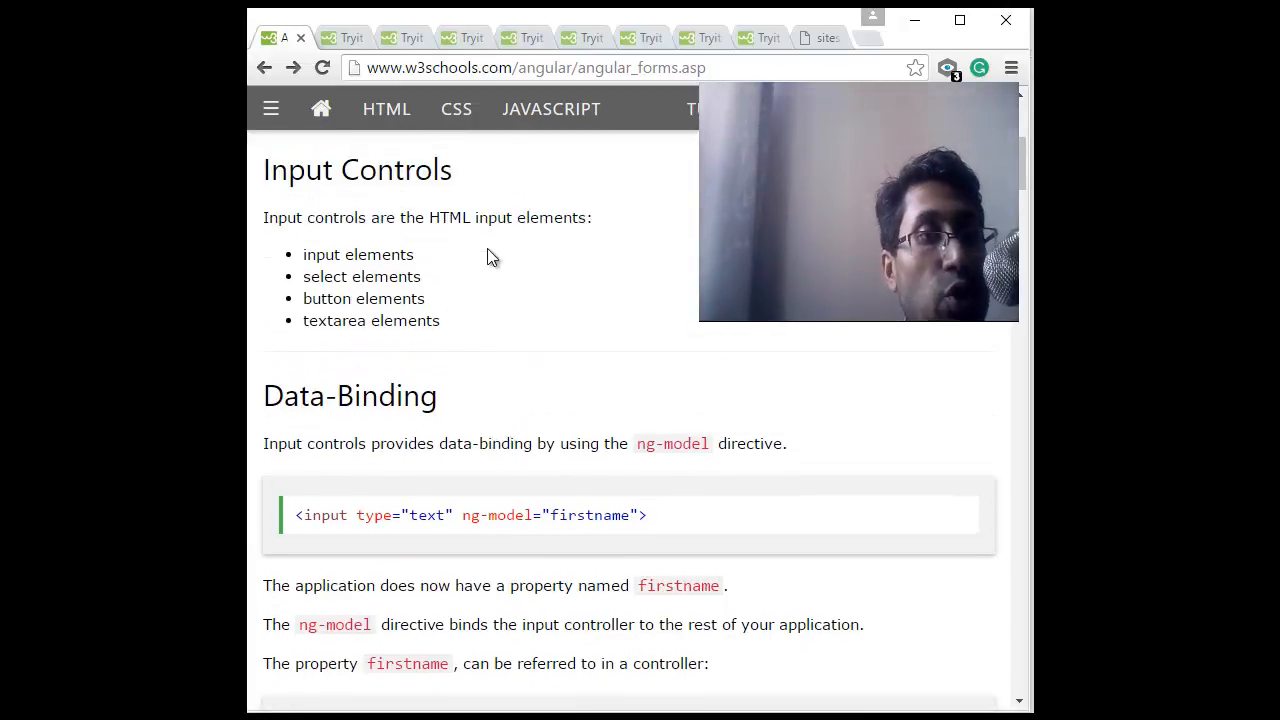
{"action": "mouse_move", "coordinate": [508, 348]}
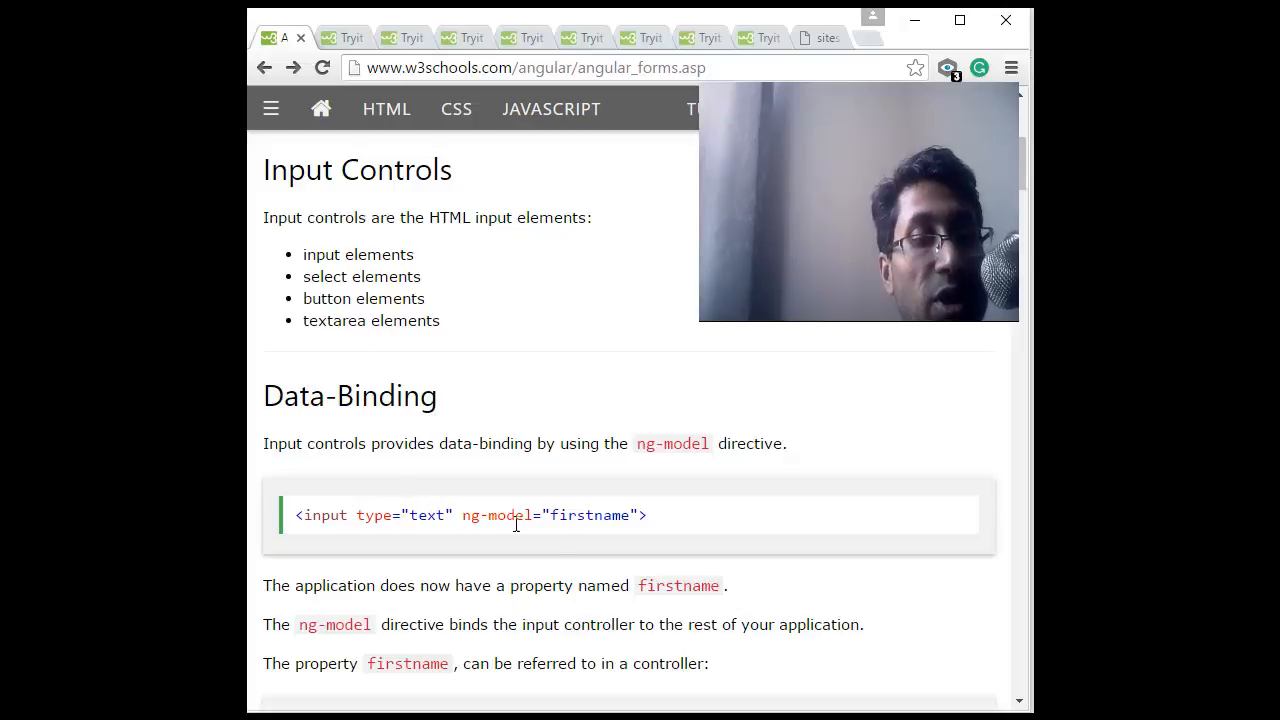
{"action": "scroll", "scroll_direction": "down", "scroll_amount": 3}
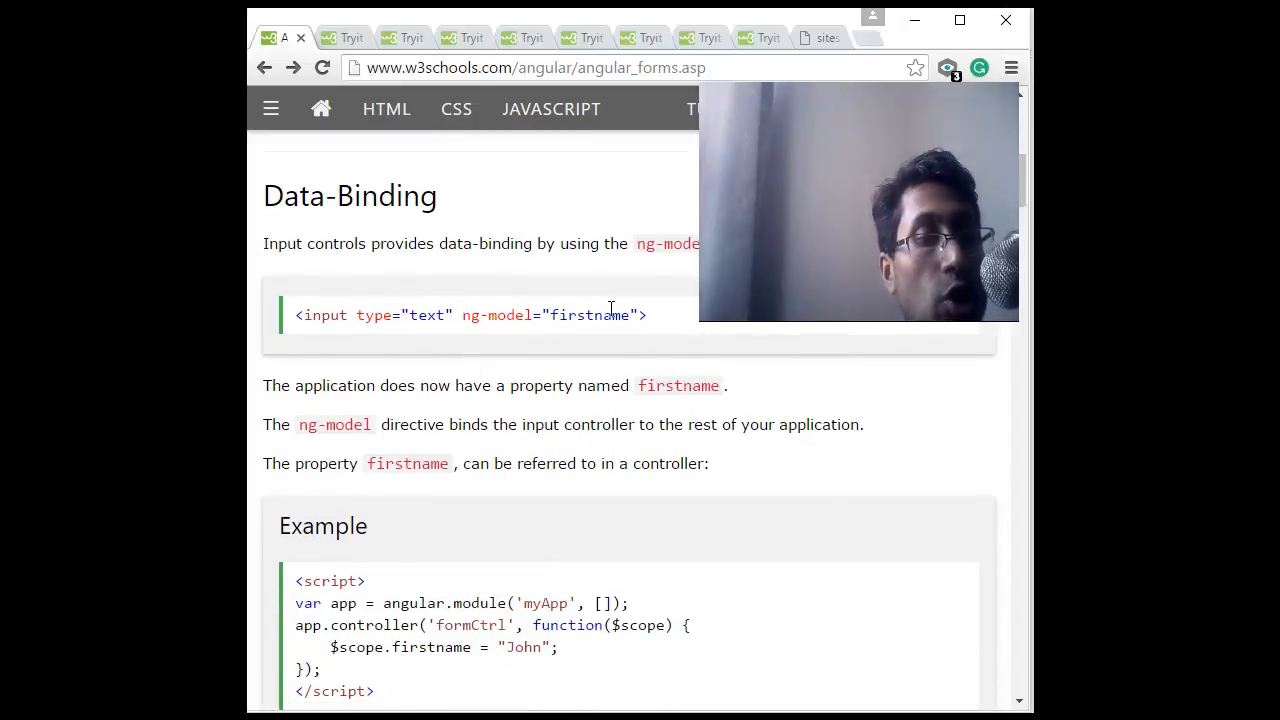
{"action": "mouse_move", "coordinate": [584, 336]}
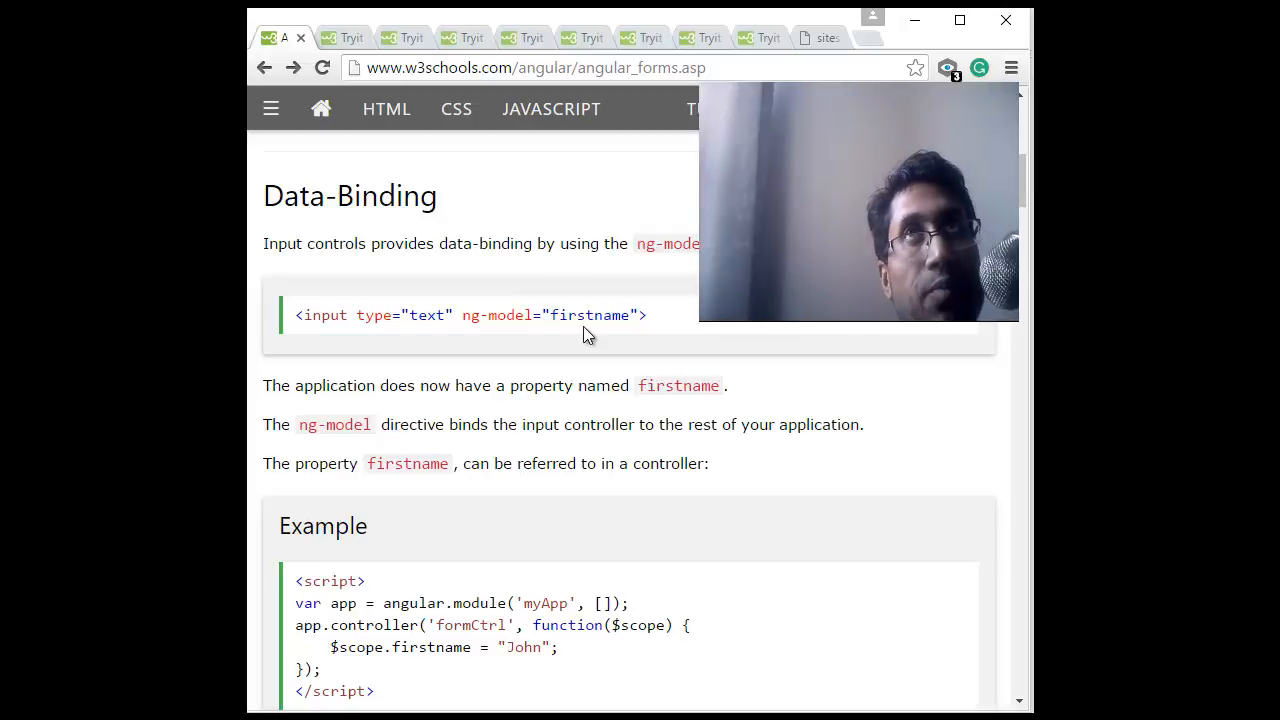
{"action": "double_click", "coordinate": [590, 316]}
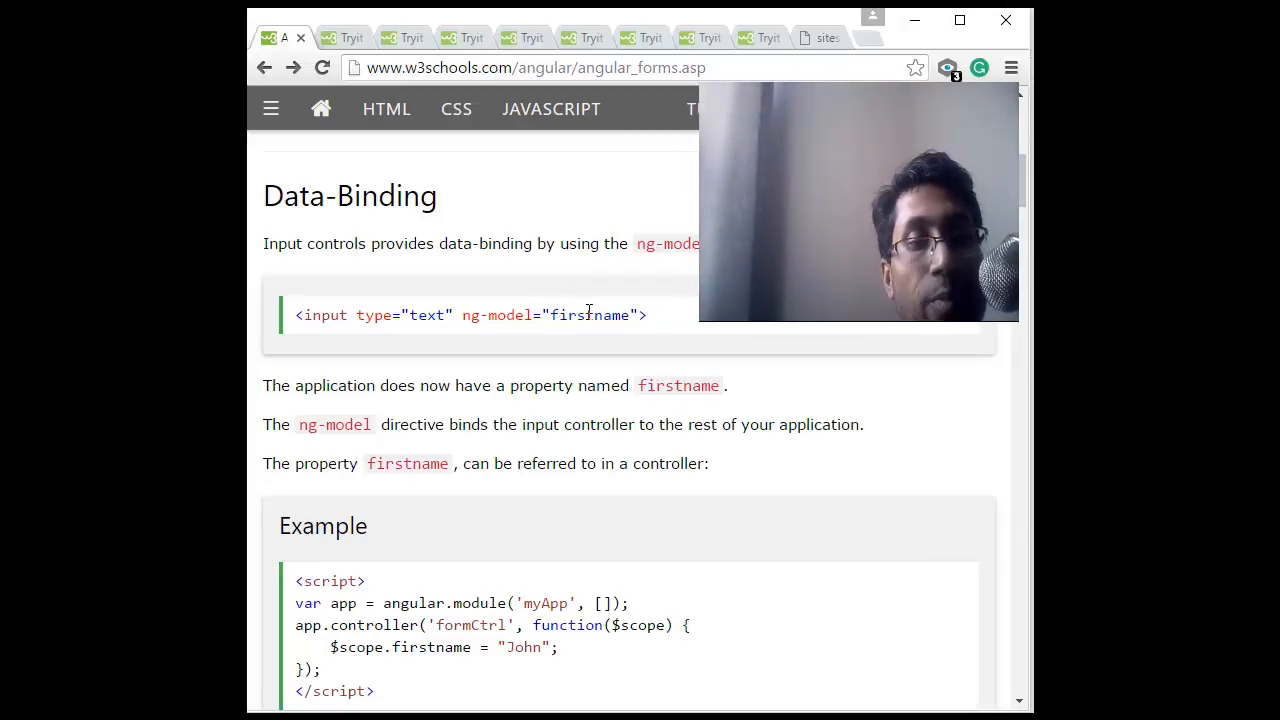
{"action": "double_click", "coordinate": [590, 316]}
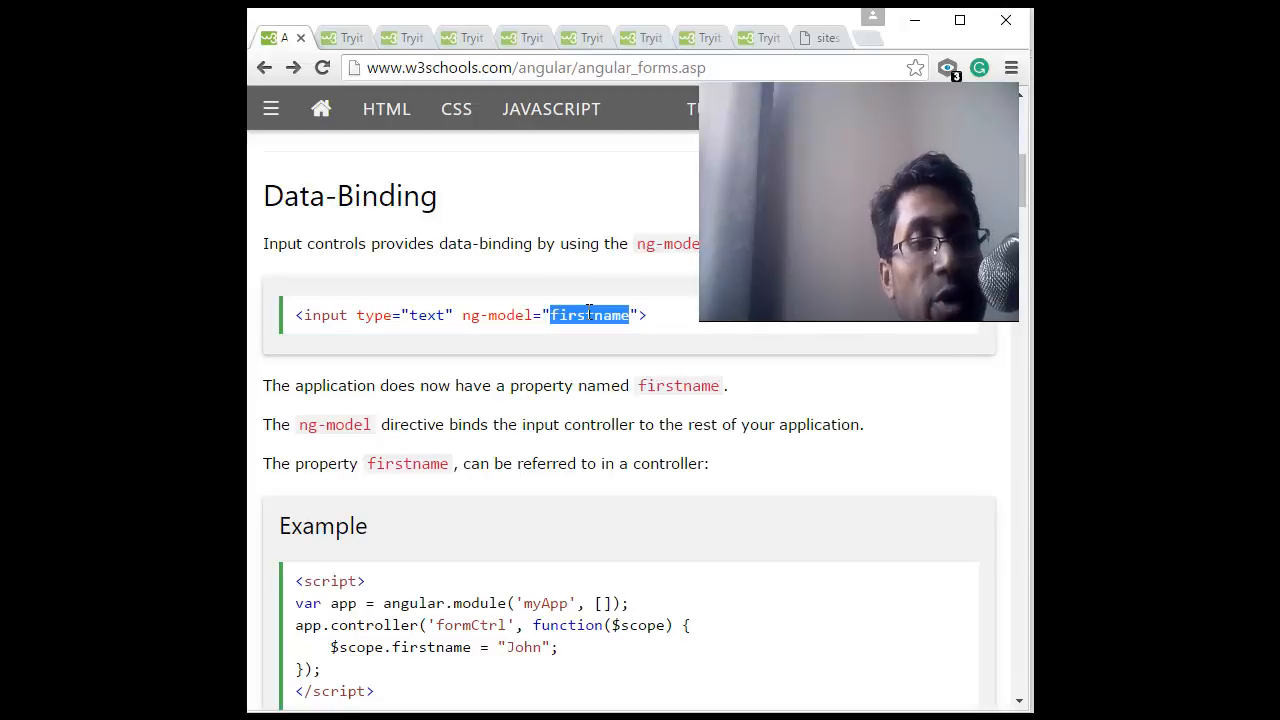
{"action": "mouse_move", "coordinate": [670, 316]}
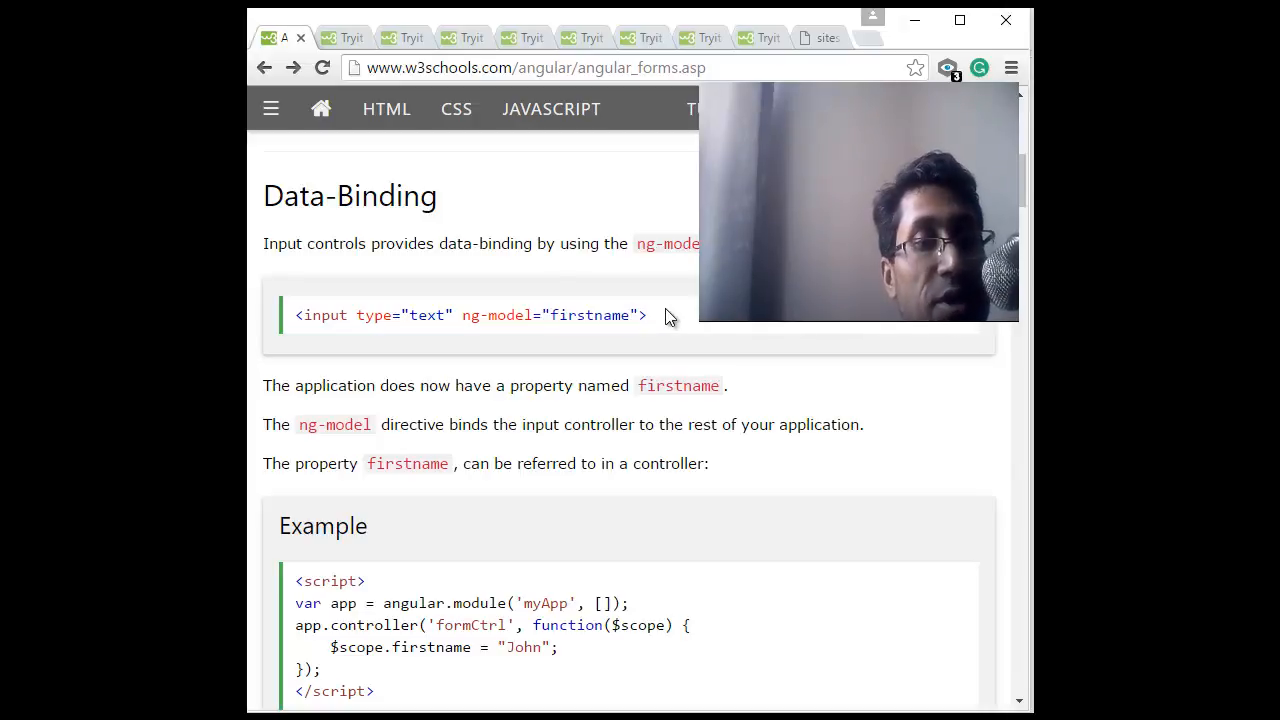
Show the try_ng_form_binding Try-it page and highlight the 675 value in code and result.
{"action": "scroll", "scroll_direction": "down", "scroll_amount": 3}
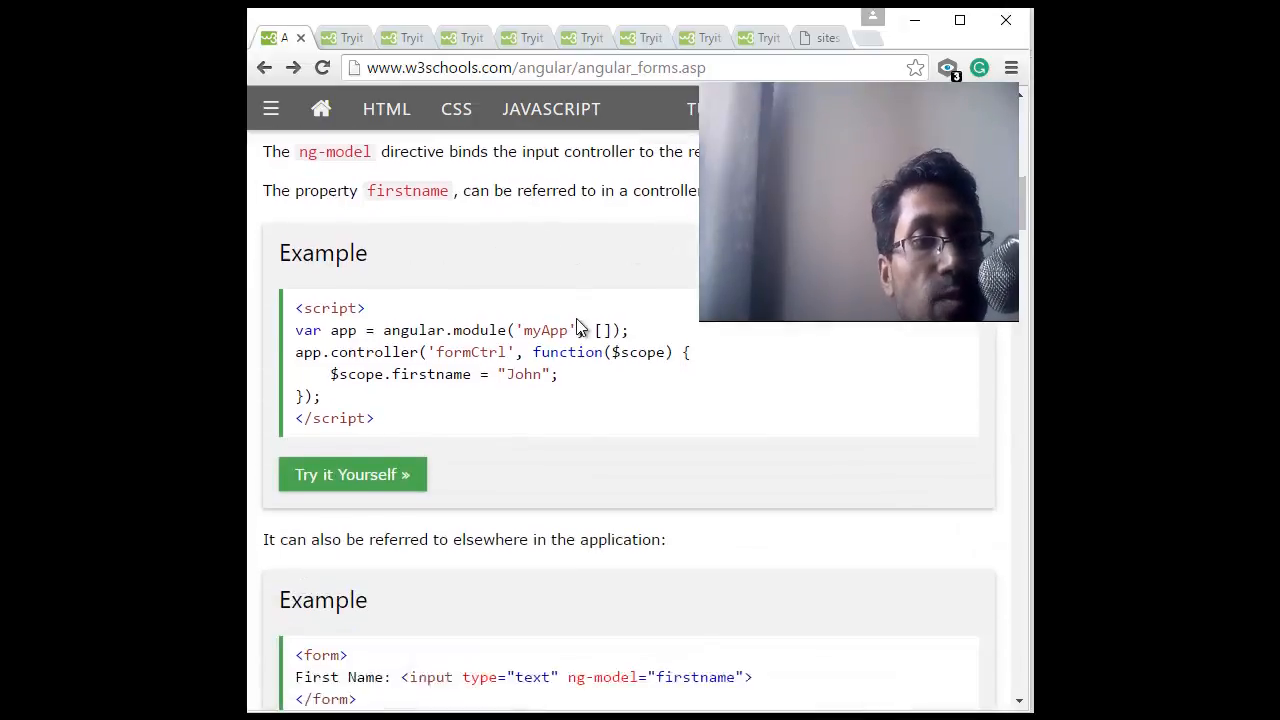
{"action": "scroll", "scroll_direction": "down", "scroll_amount": 3}
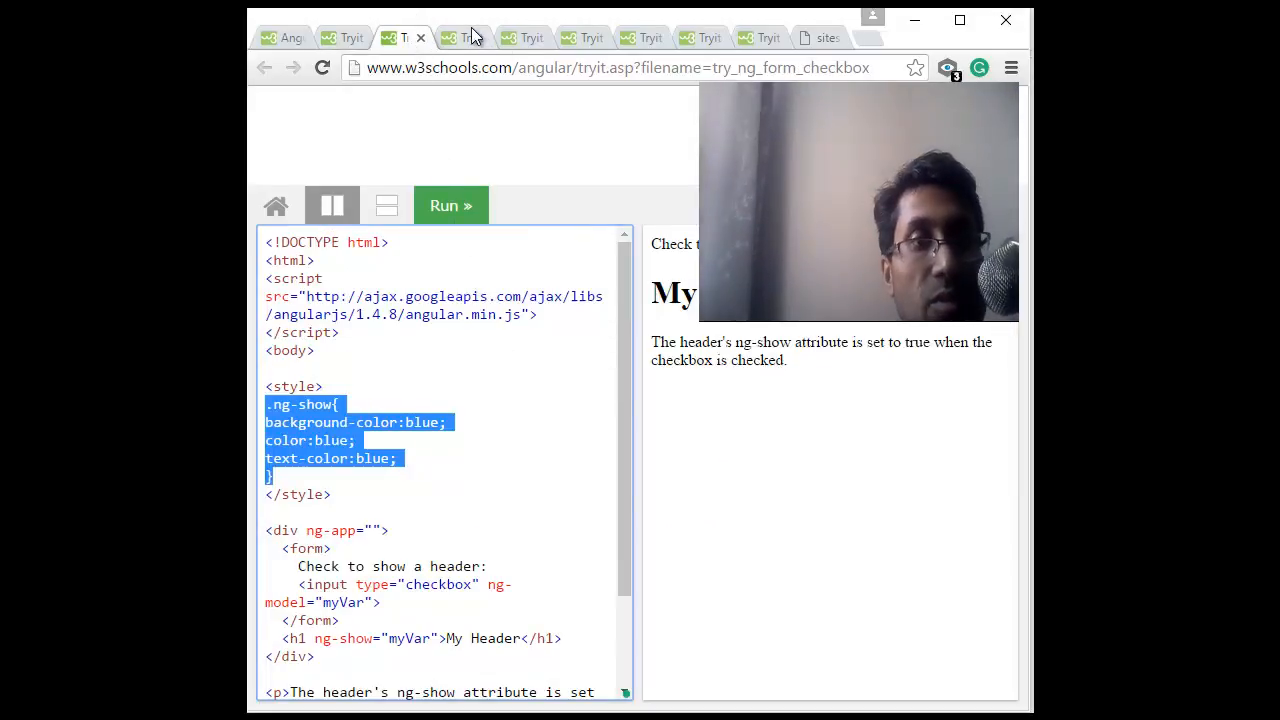
{"action": "left_click", "coordinate": [464, 36]}
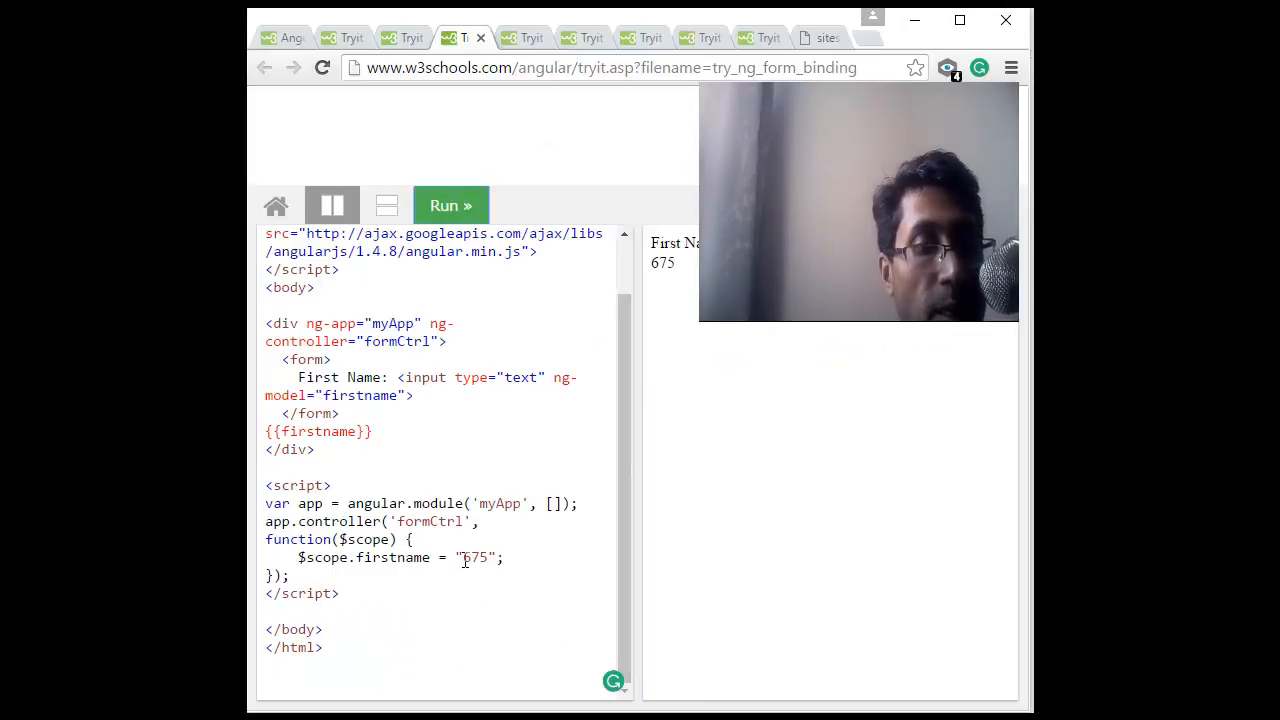
{"action": "left_click", "coordinate": [384, 432]}
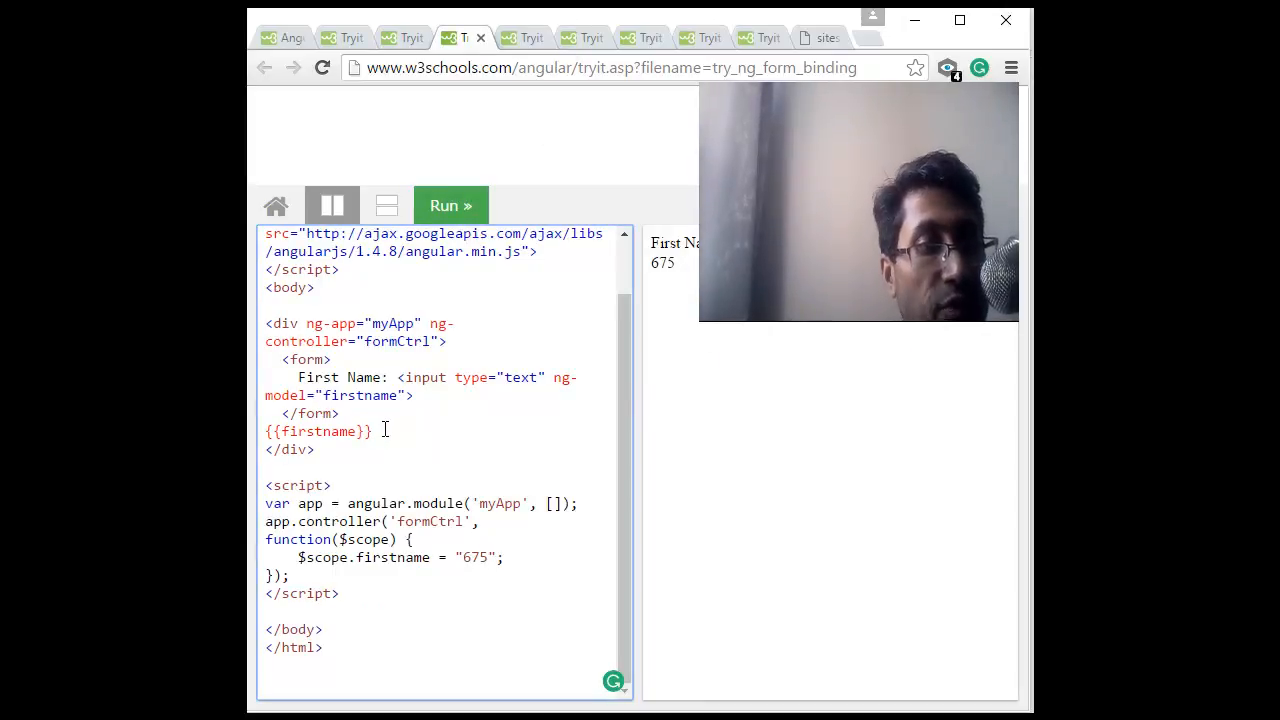
{"action": "double_click", "coordinate": [662, 262]}
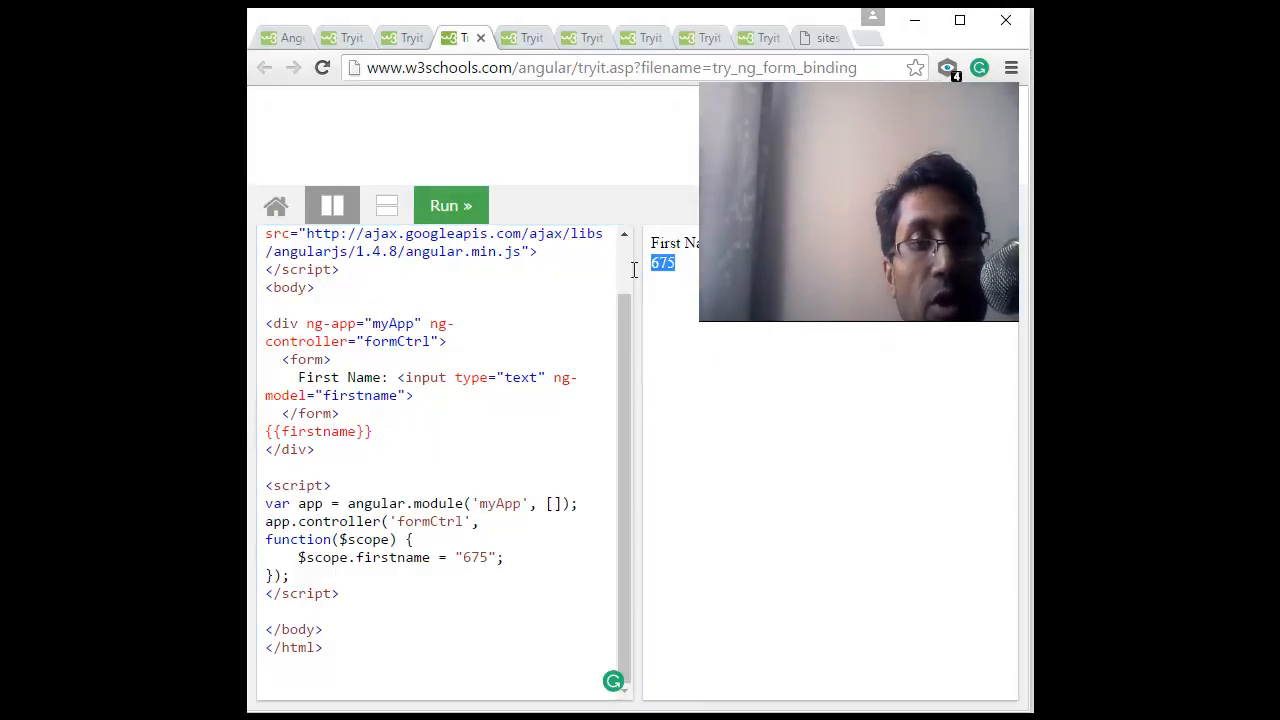
{"action": "left_click", "coordinate": [410, 396]}
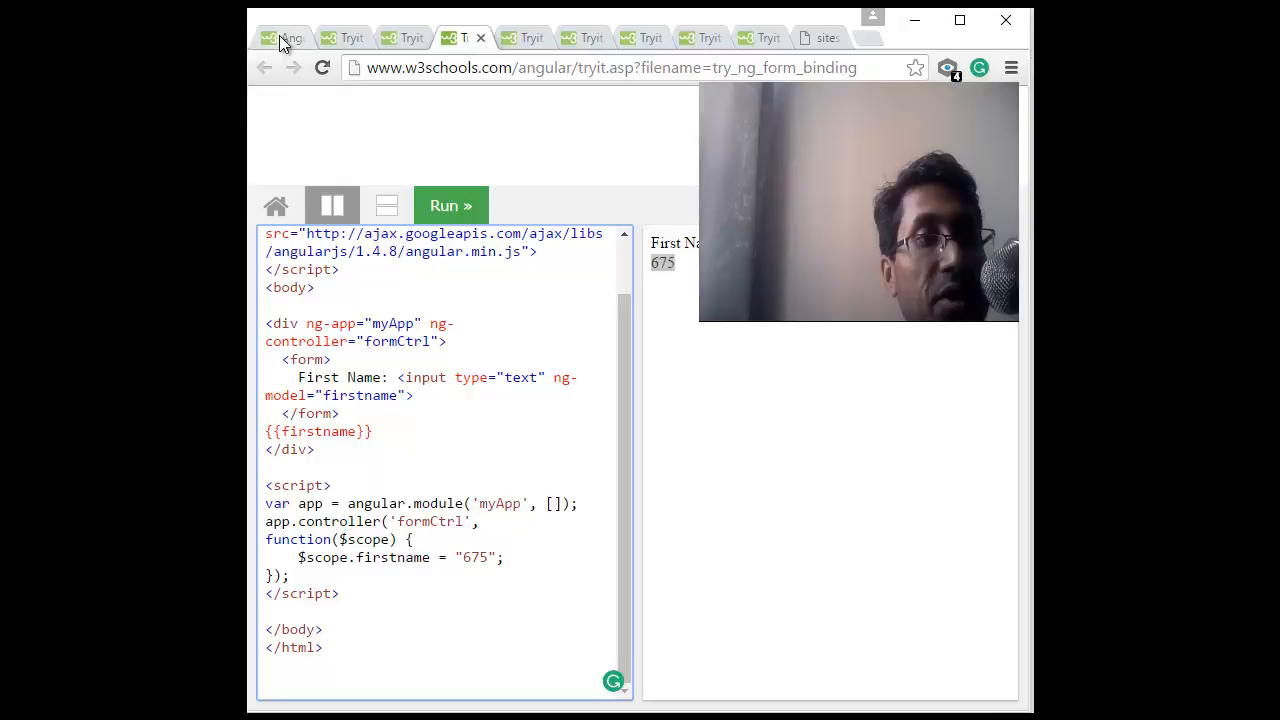
Return to the AngularJS Forms page and scroll down to the Checkbox ng-model myVar example.
{"action": "left_click", "coordinate": [284, 36]}
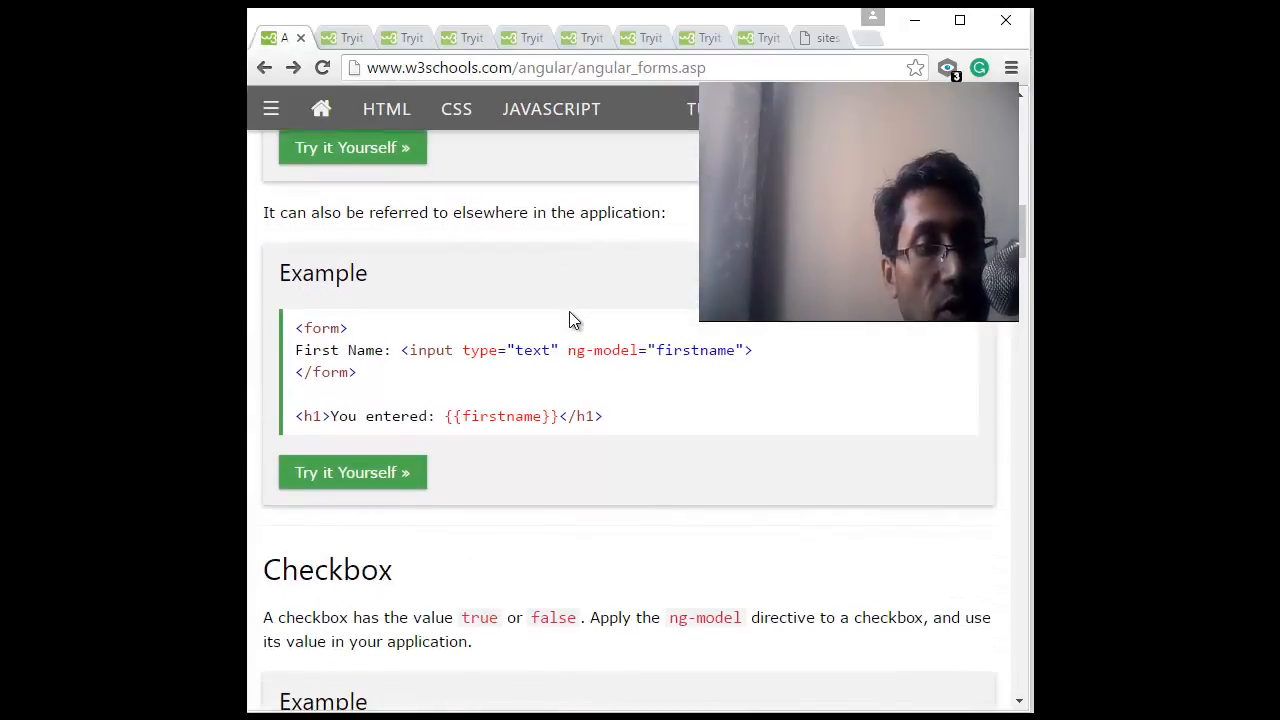
{"action": "double_click", "coordinate": [504, 416]}
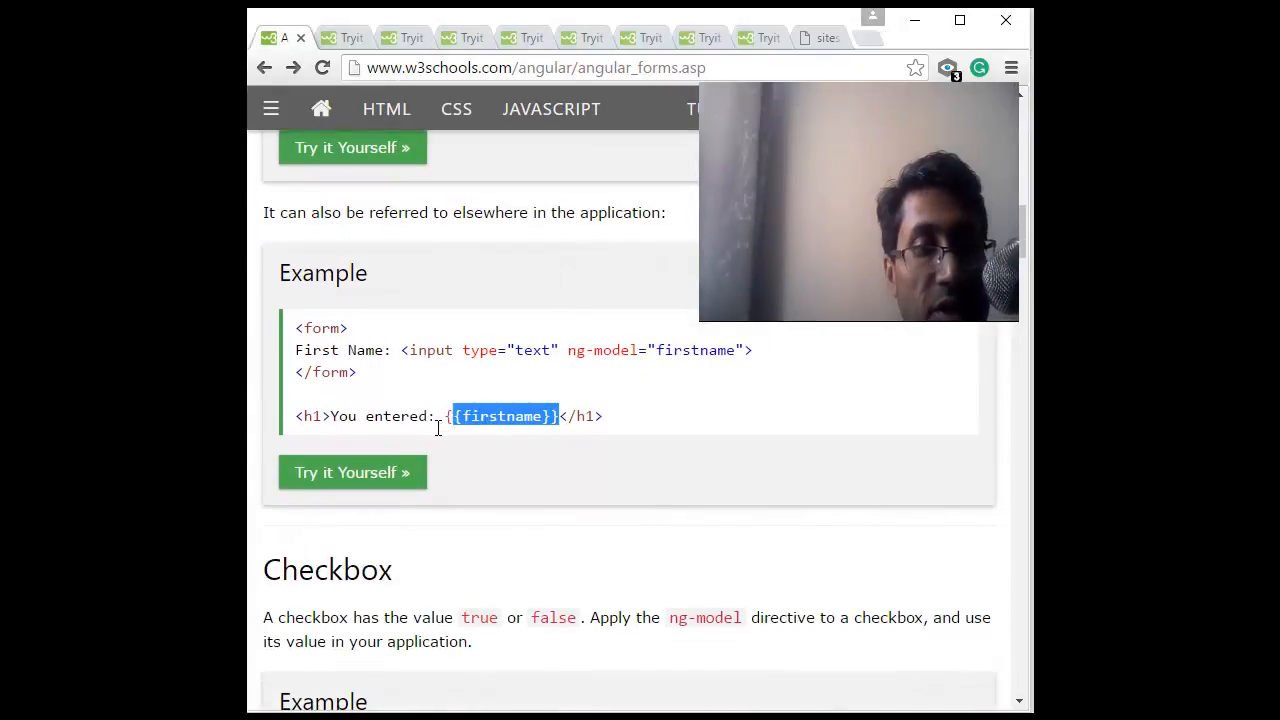
{"action": "scroll", "scroll_direction": "down", "scroll_amount": 3}
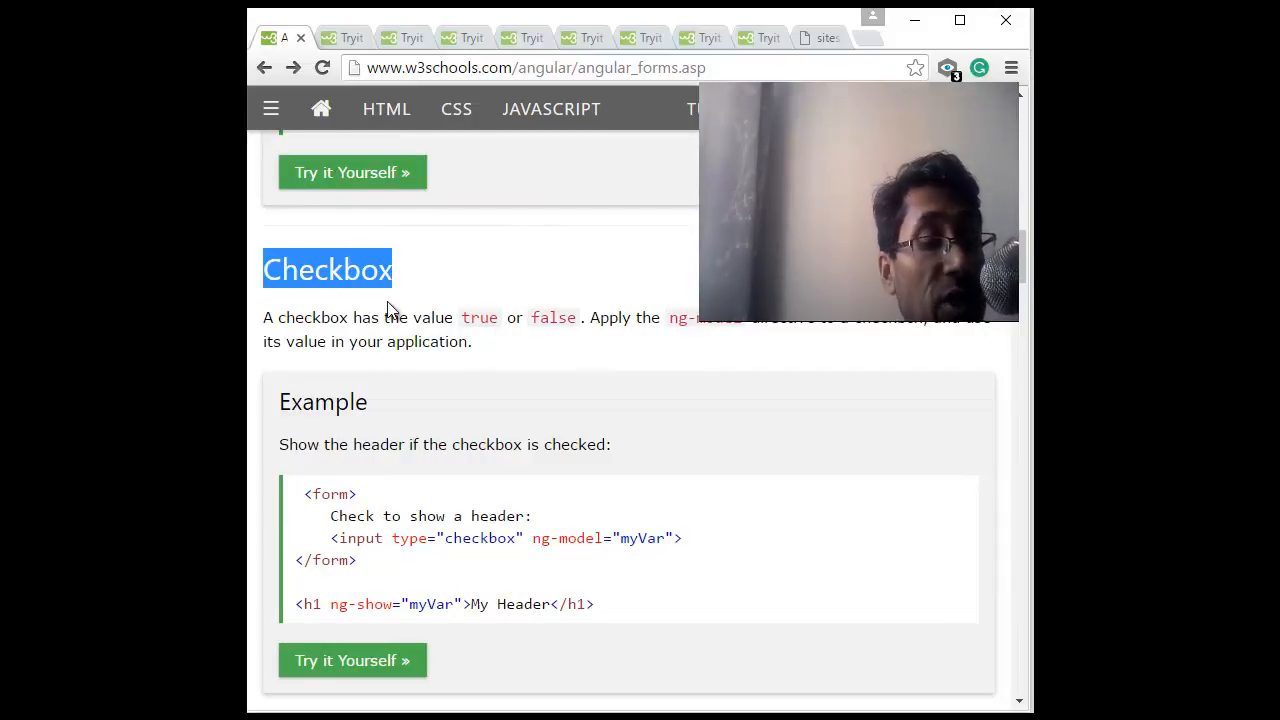
{"action": "scroll", "scroll_direction": "down", "scroll_amount": 3}
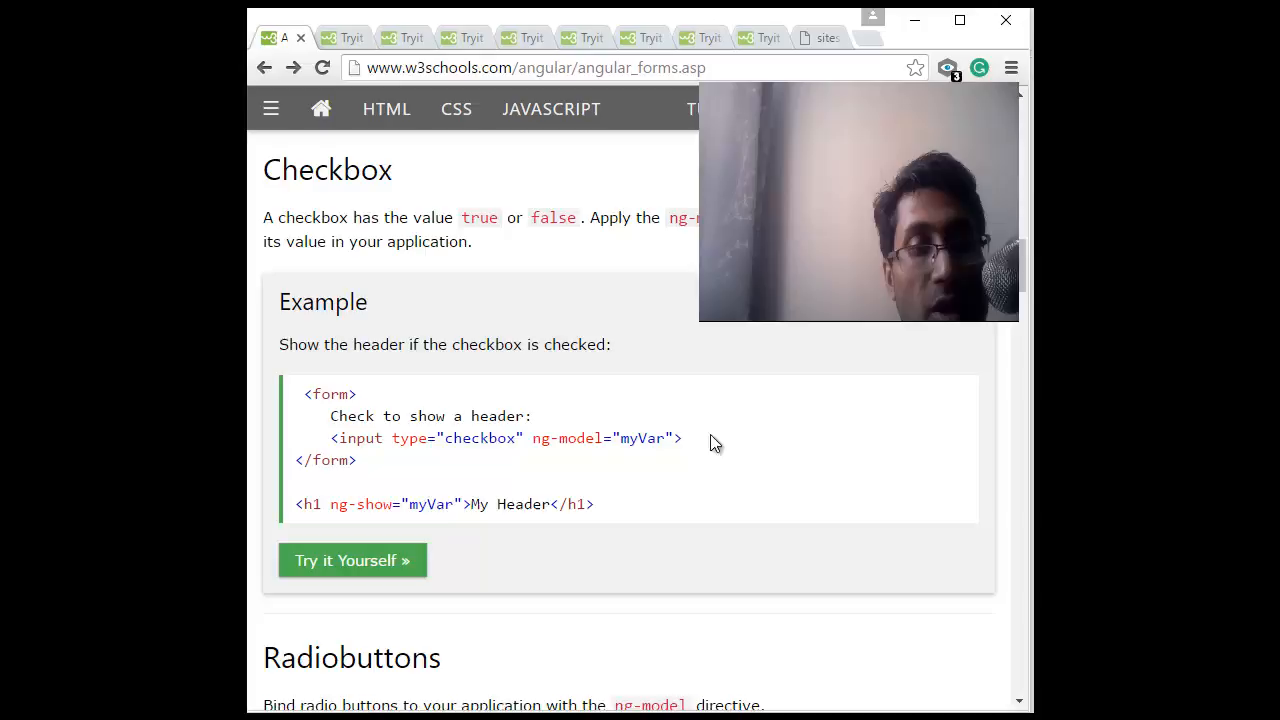
{"action": "mouse_move", "coordinate": [416, 532]}
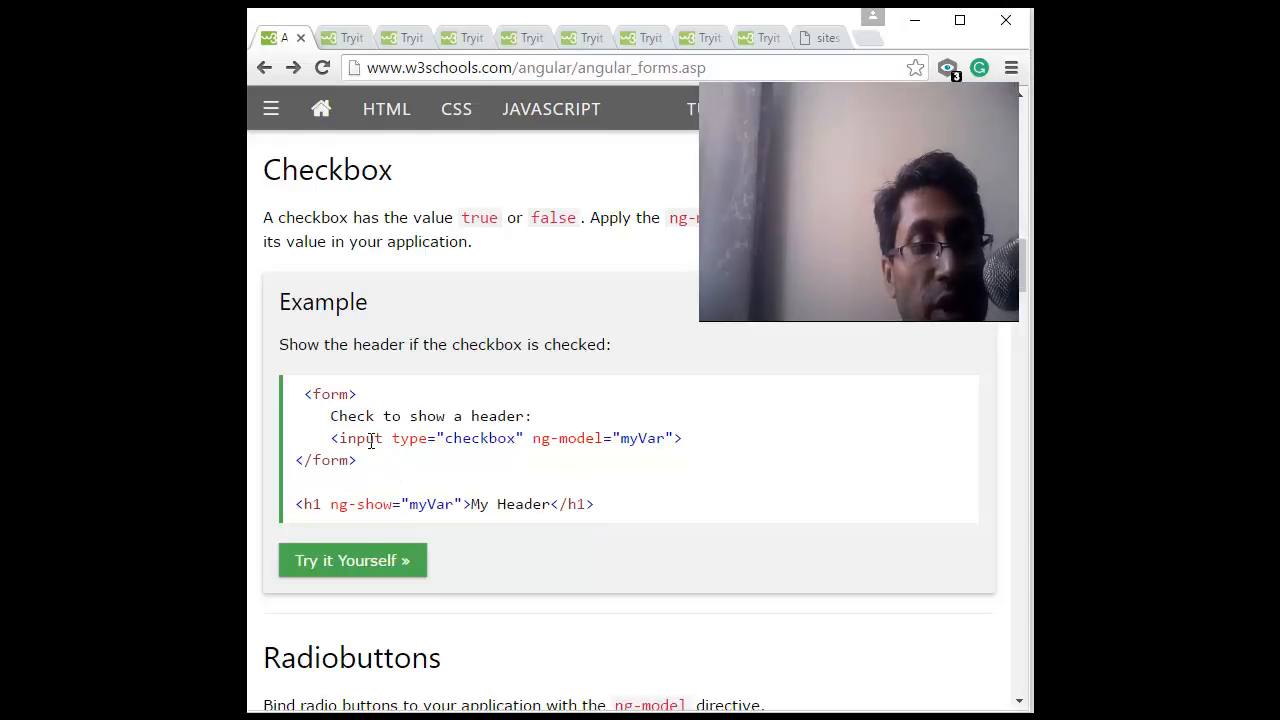
{"action": "left_click", "coordinate": [352, 560]}
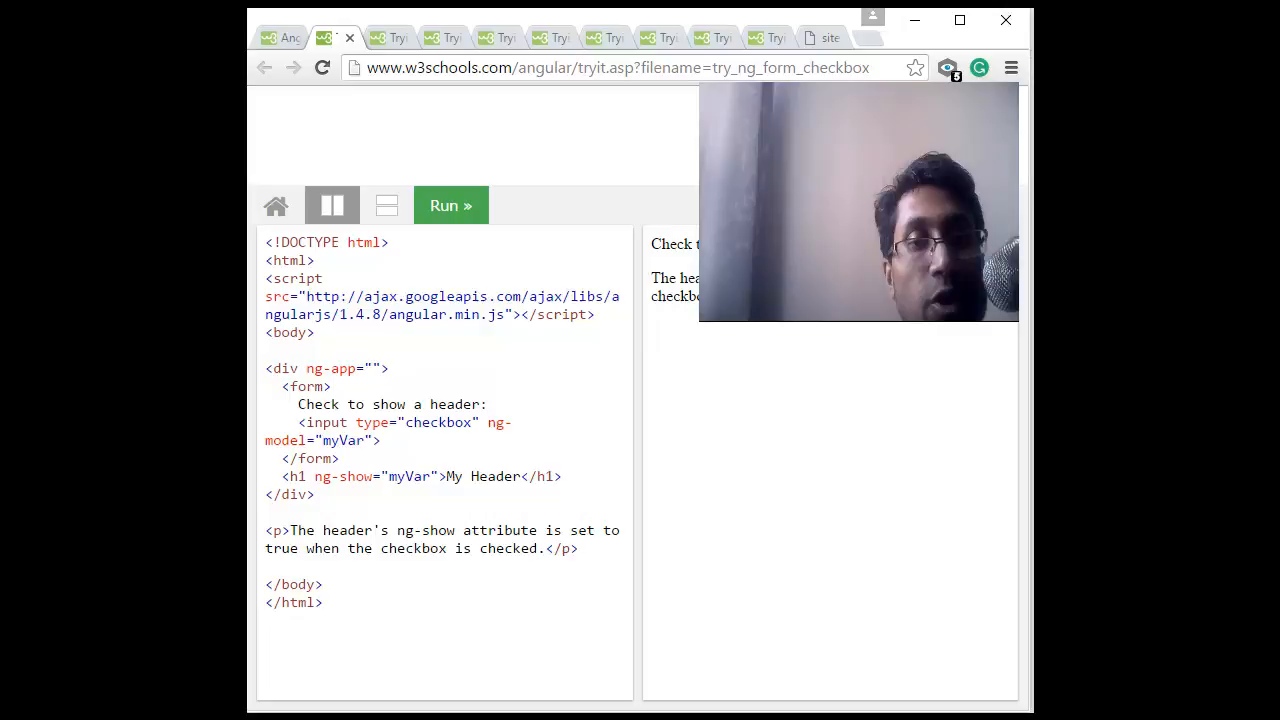
{"action": "left_click", "coordinate": [264, 68]}
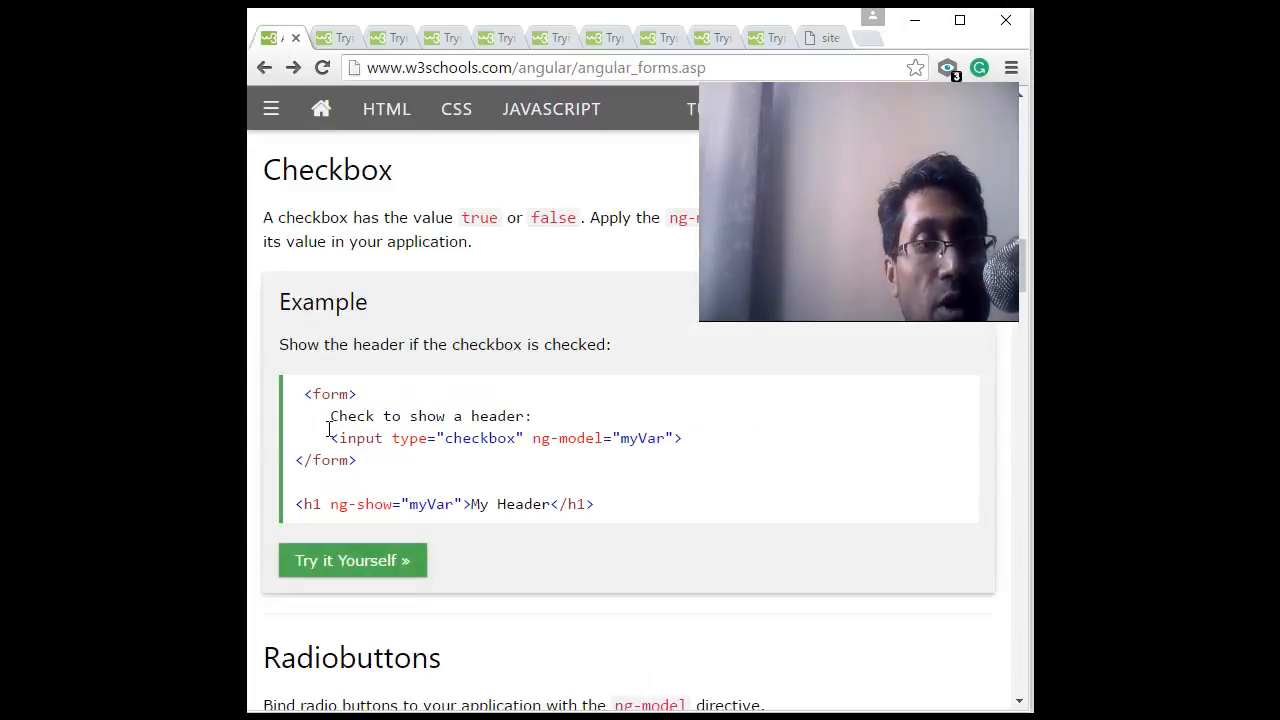
{"action": "double_click", "coordinate": [360, 504]}
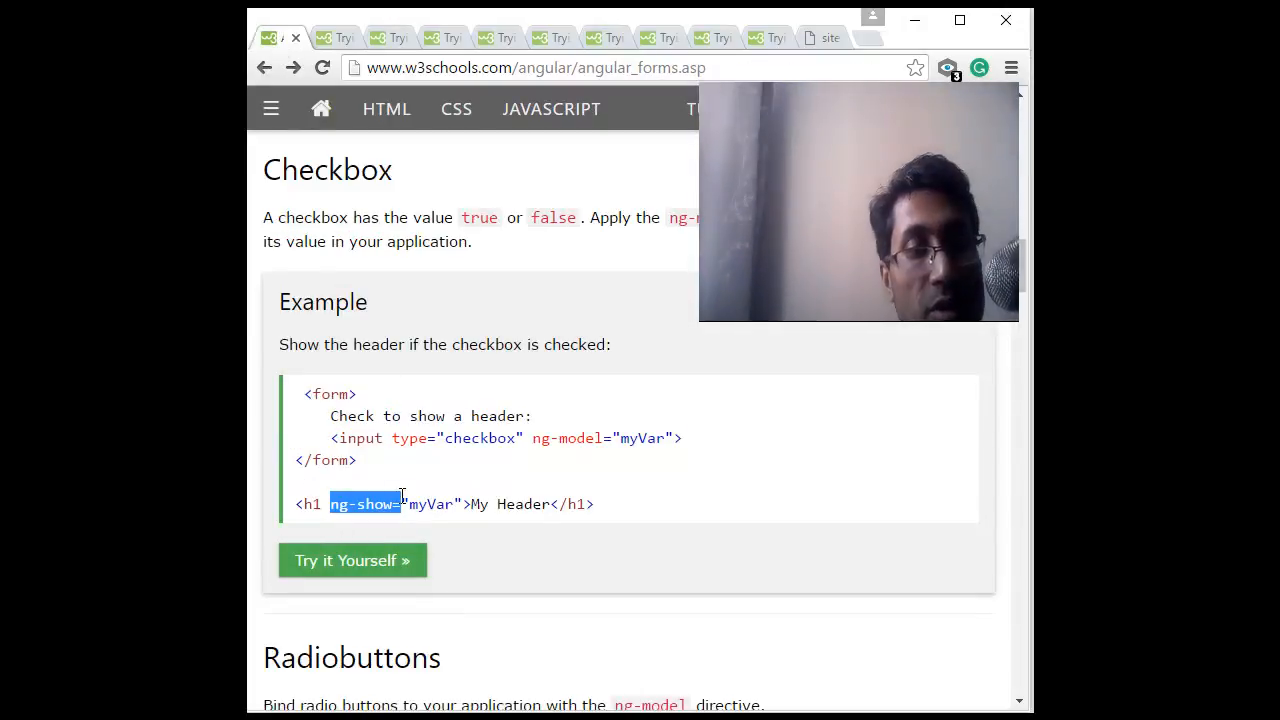